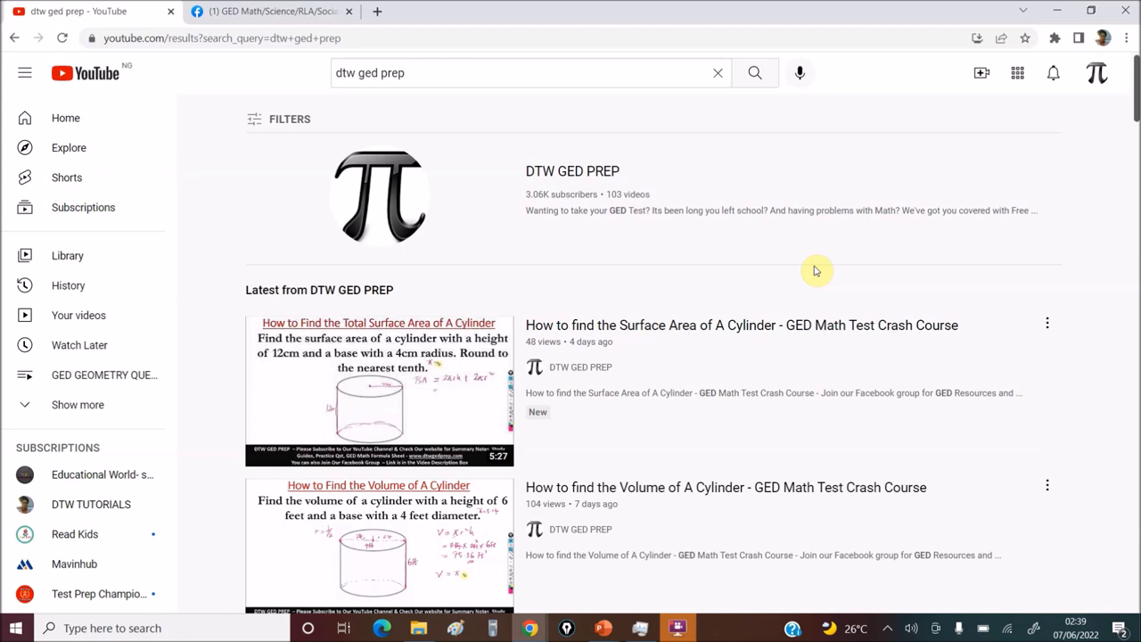
pyautogui.moveTo(998, 112)
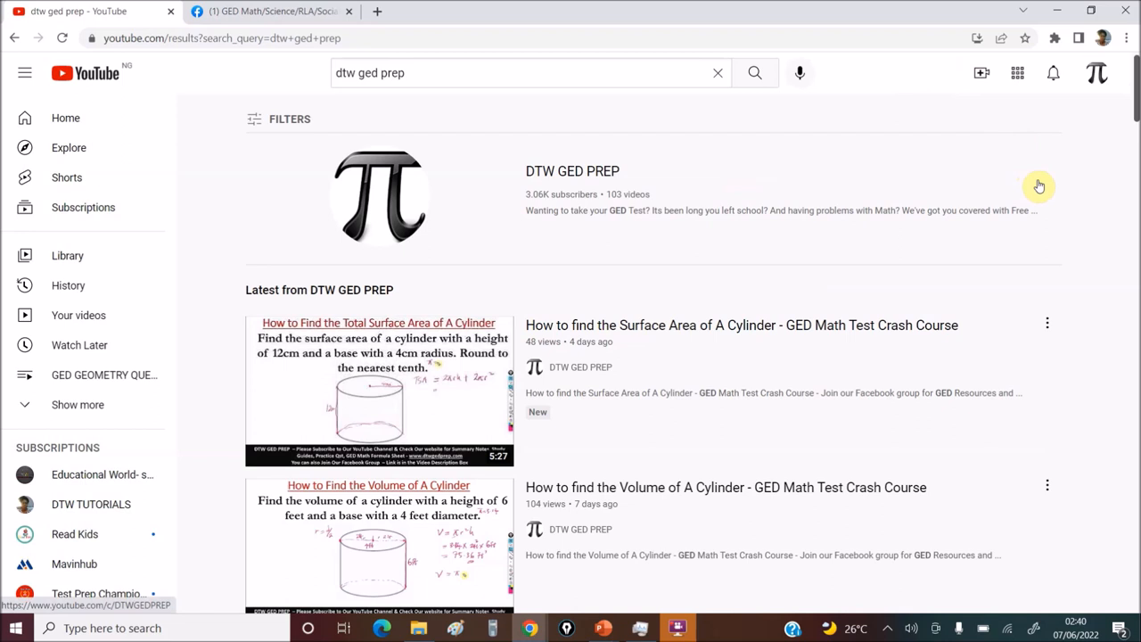
pyautogui.moveTo(808, 163)
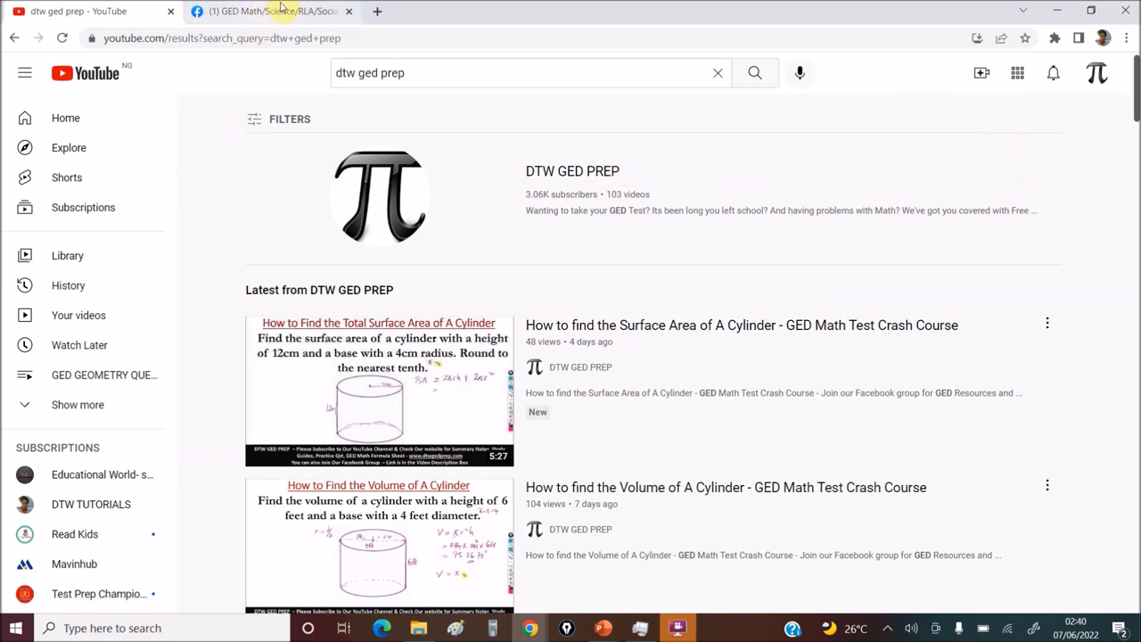
# - Browse the Facebook GED practice group's Discussion feed of member posts and recent media
pyautogui.click(272, 11)
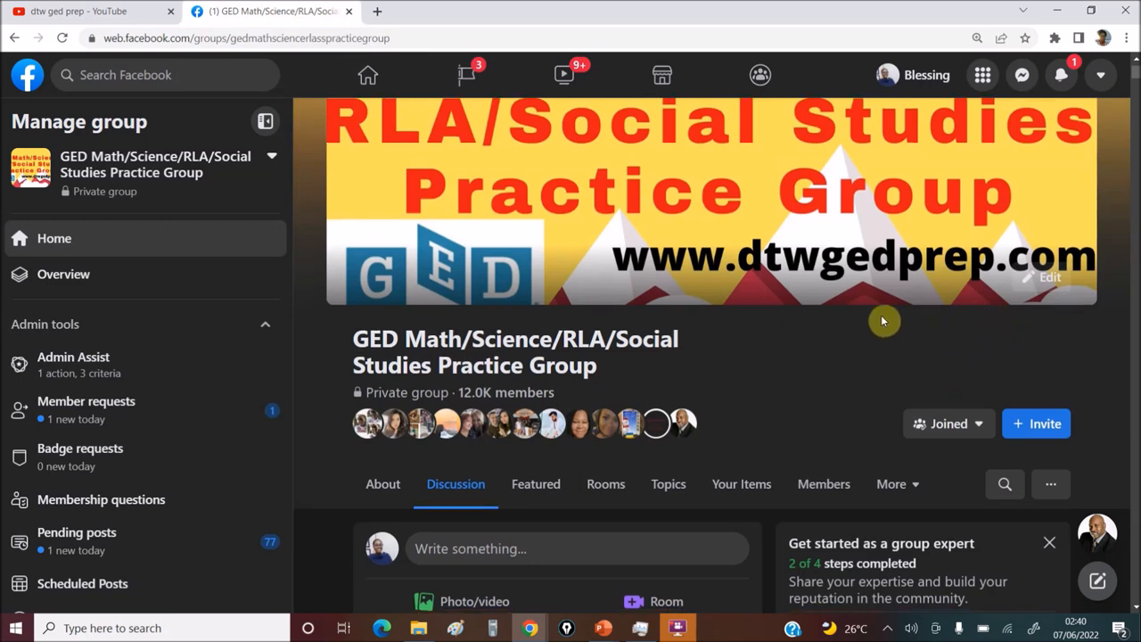
pyautogui.scroll(-3)
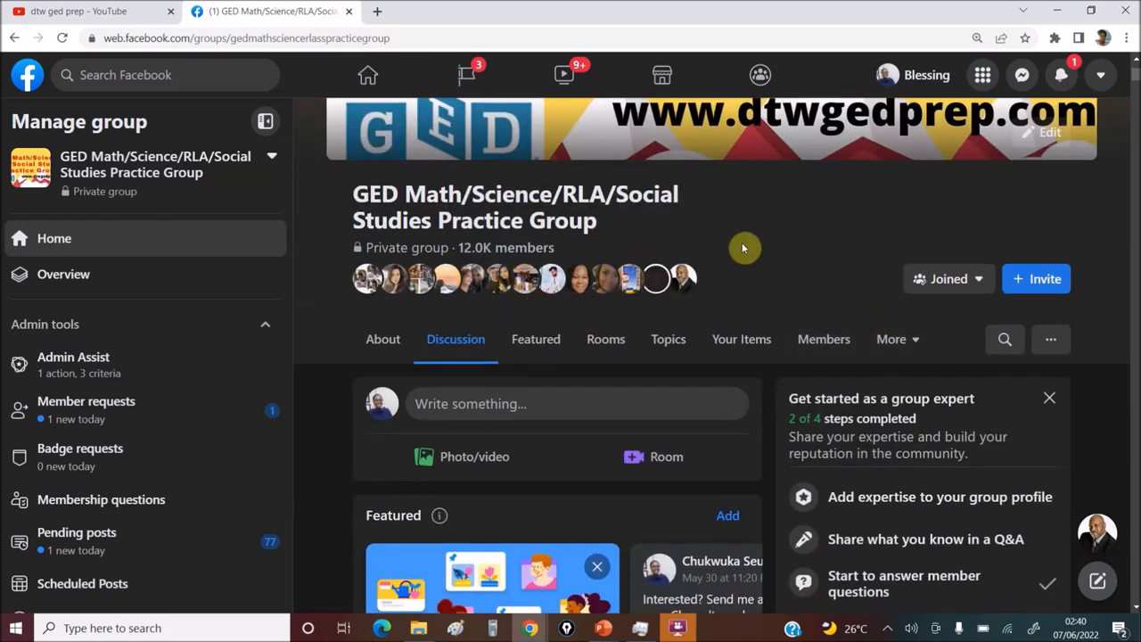
pyautogui.moveTo(648, 232)
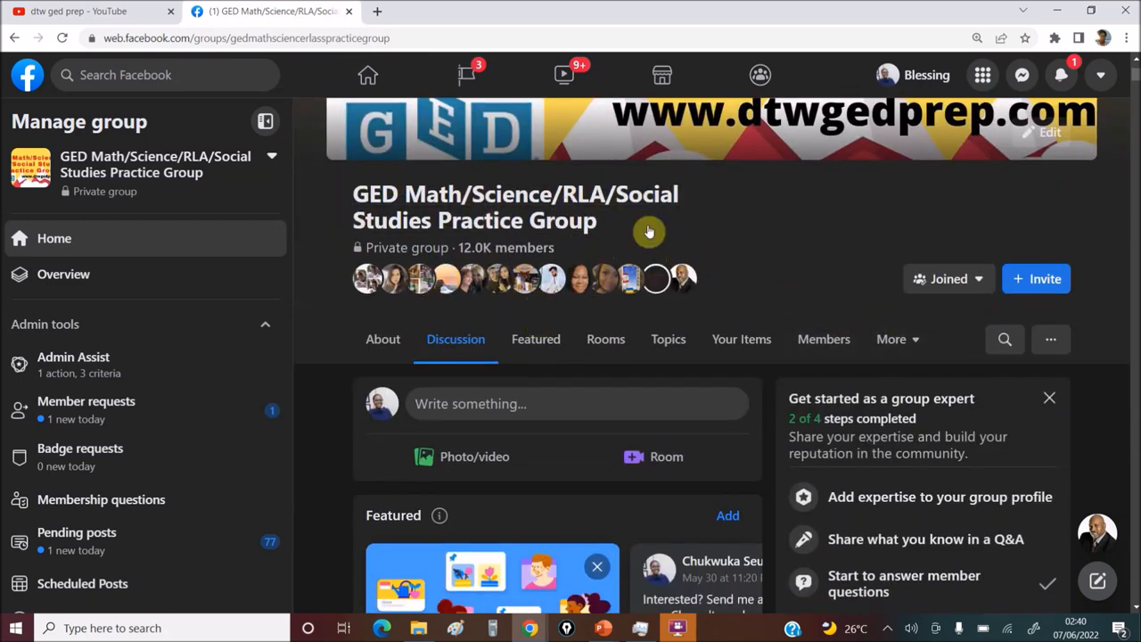
pyautogui.moveTo(824, 294)
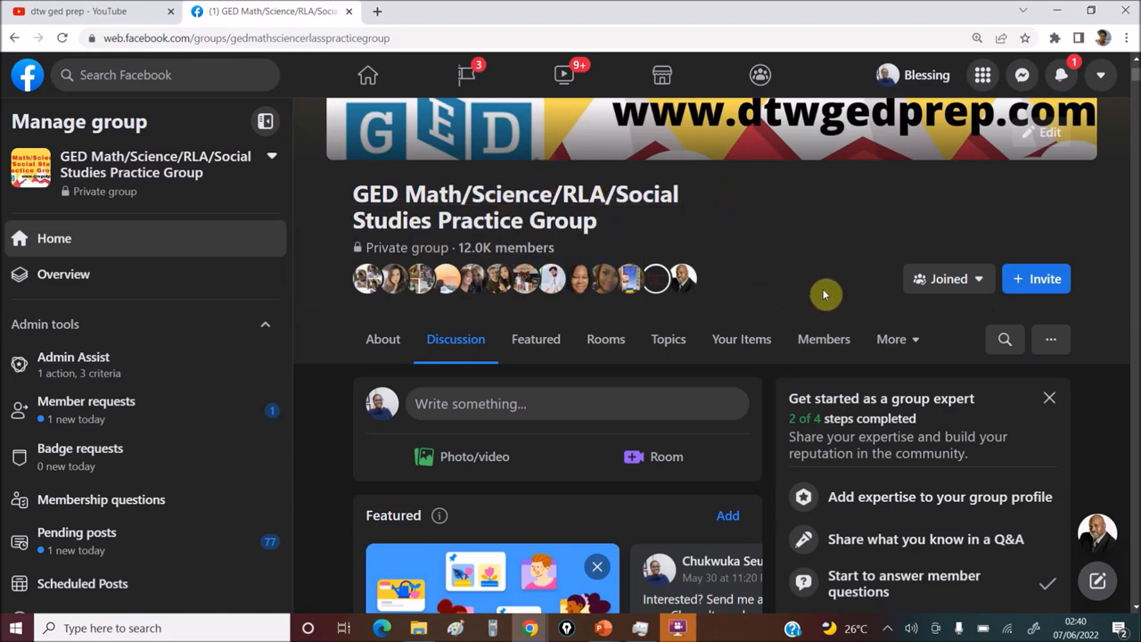
pyautogui.moveTo(794, 278)
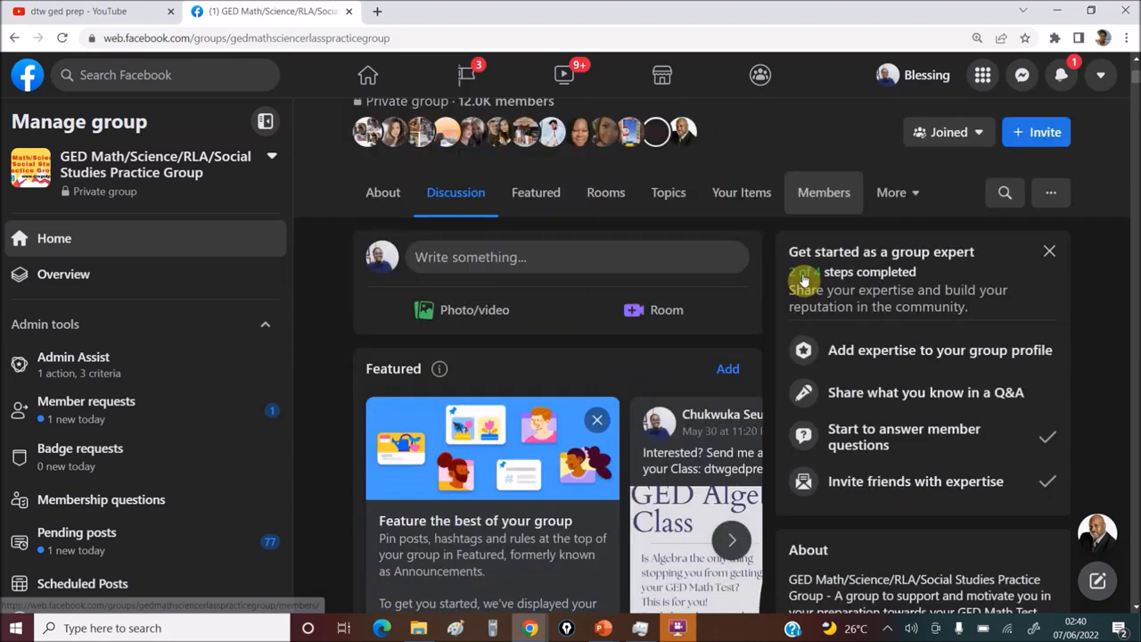
pyautogui.scroll(-3)
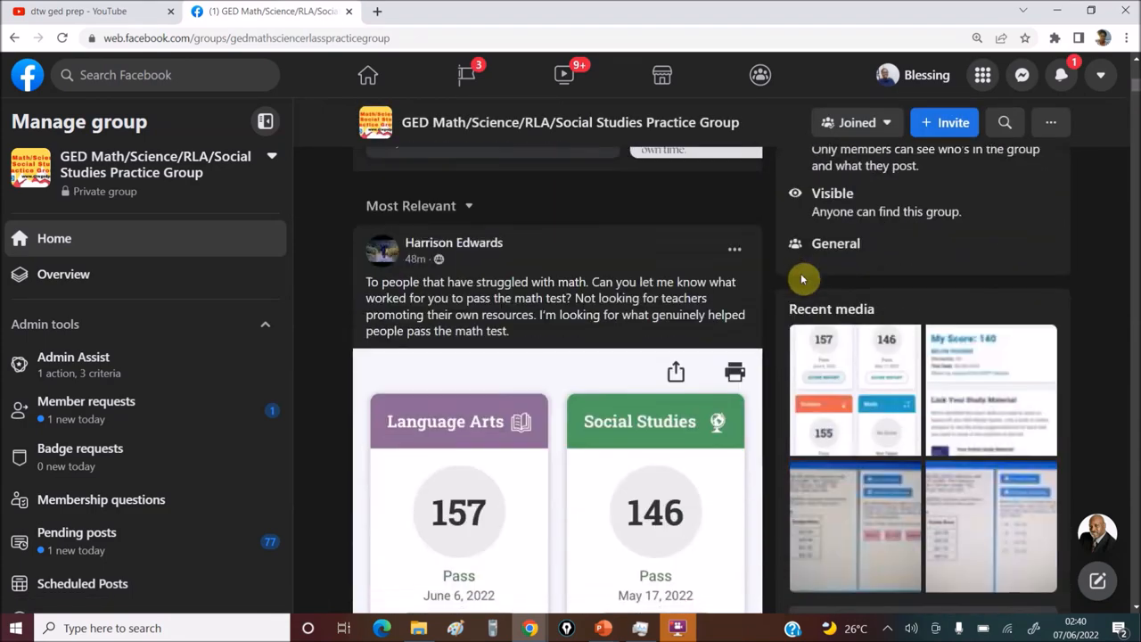
pyautogui.scroll(-3)
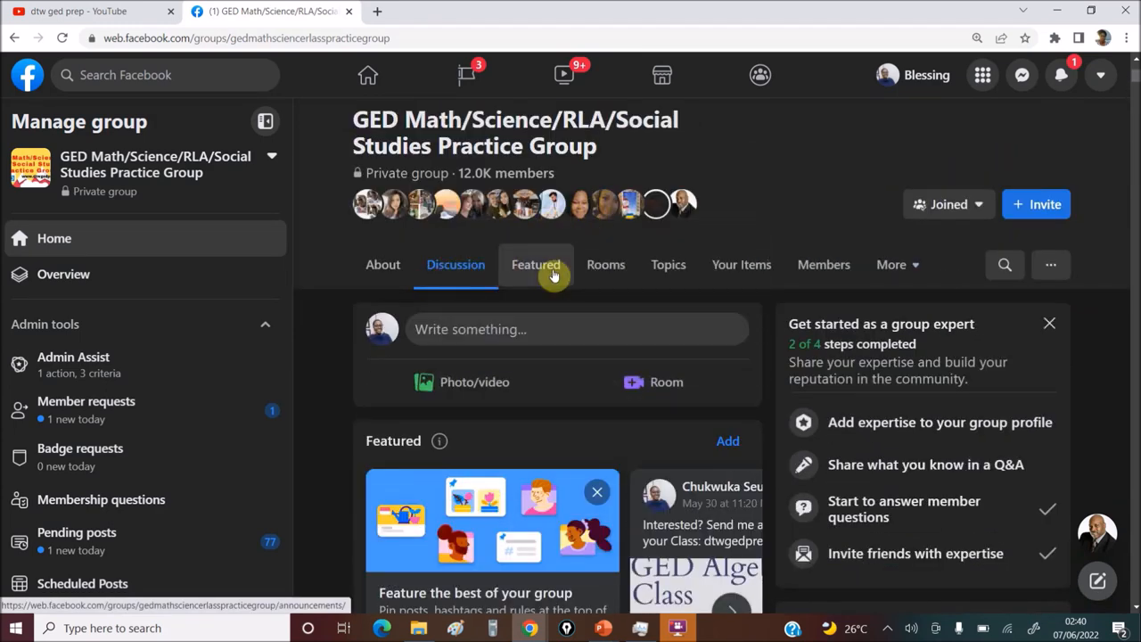
# - Browse the group's Featured posts down to students' passing GED score reports and math video link
pyautogui.click(535, 265)
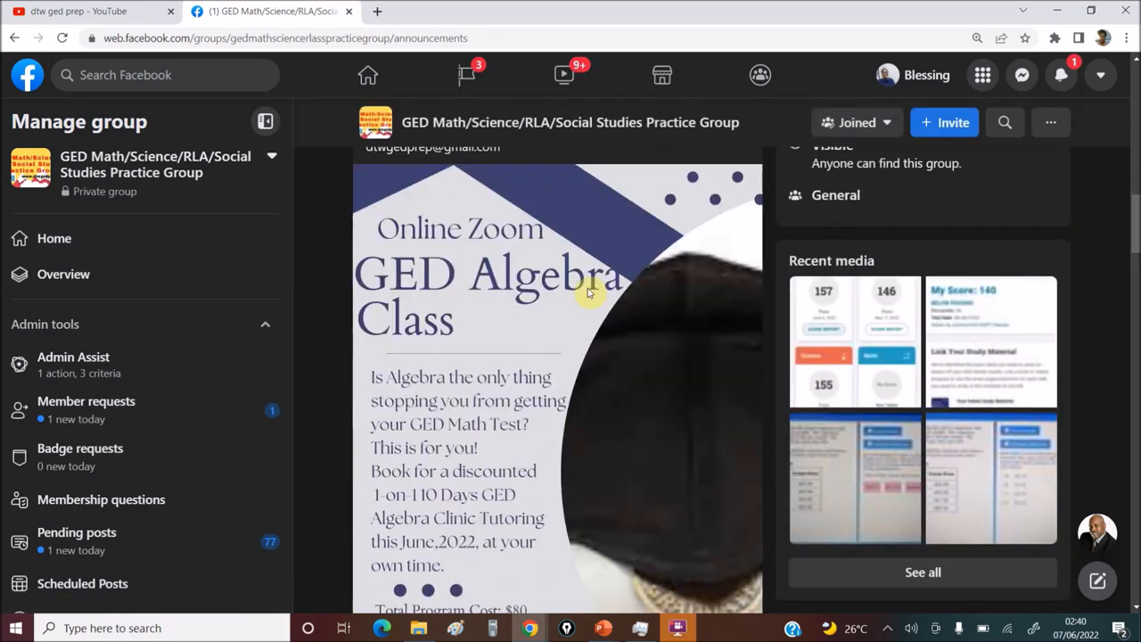
pyautogui.scroll(-3)
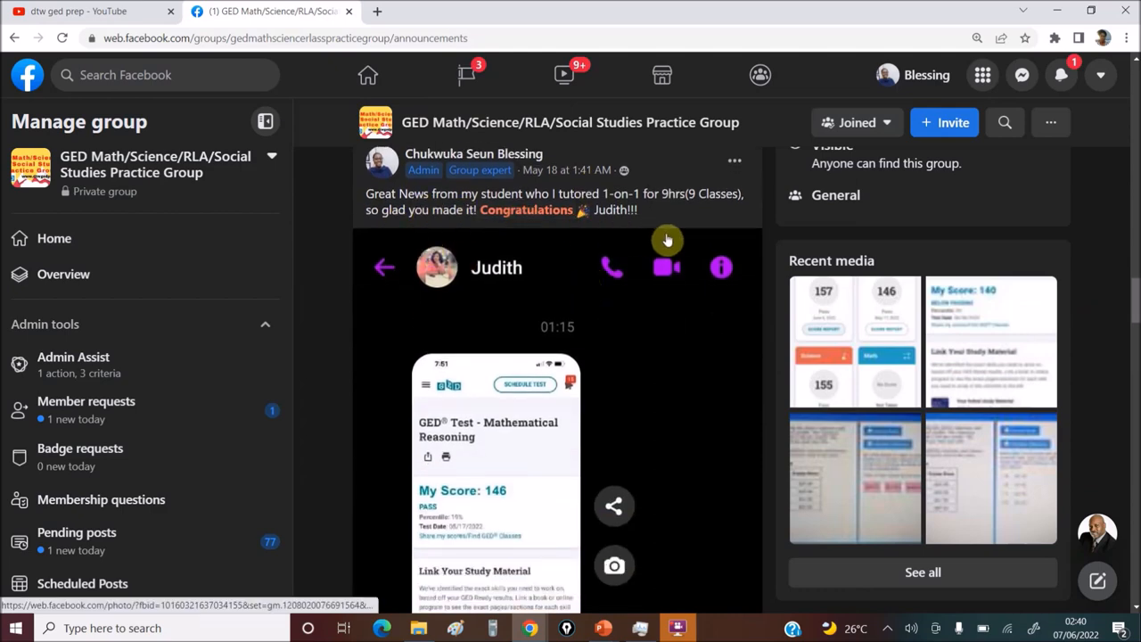
pyautogui.scroll(-3)
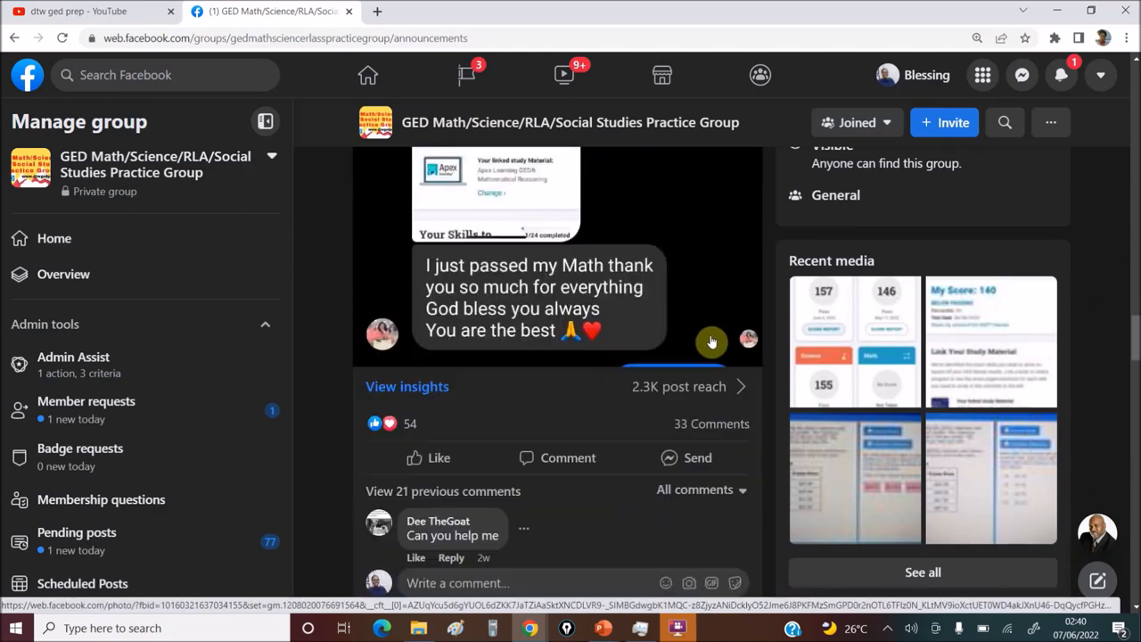
pyautogui.scroll(-3)
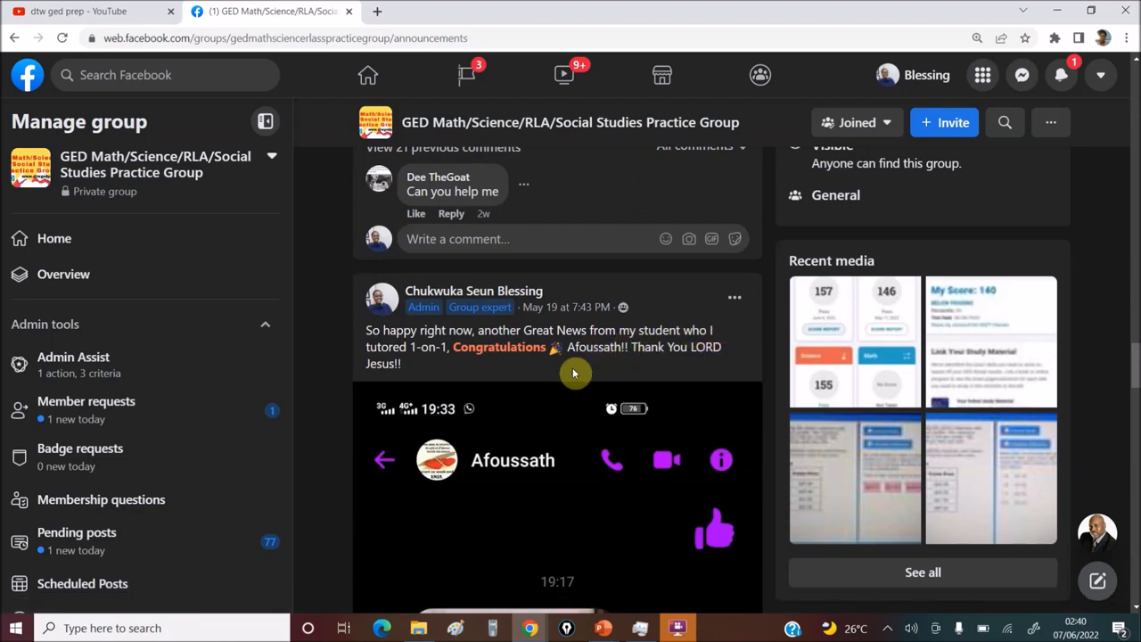
pyautogui.scroll(-3)
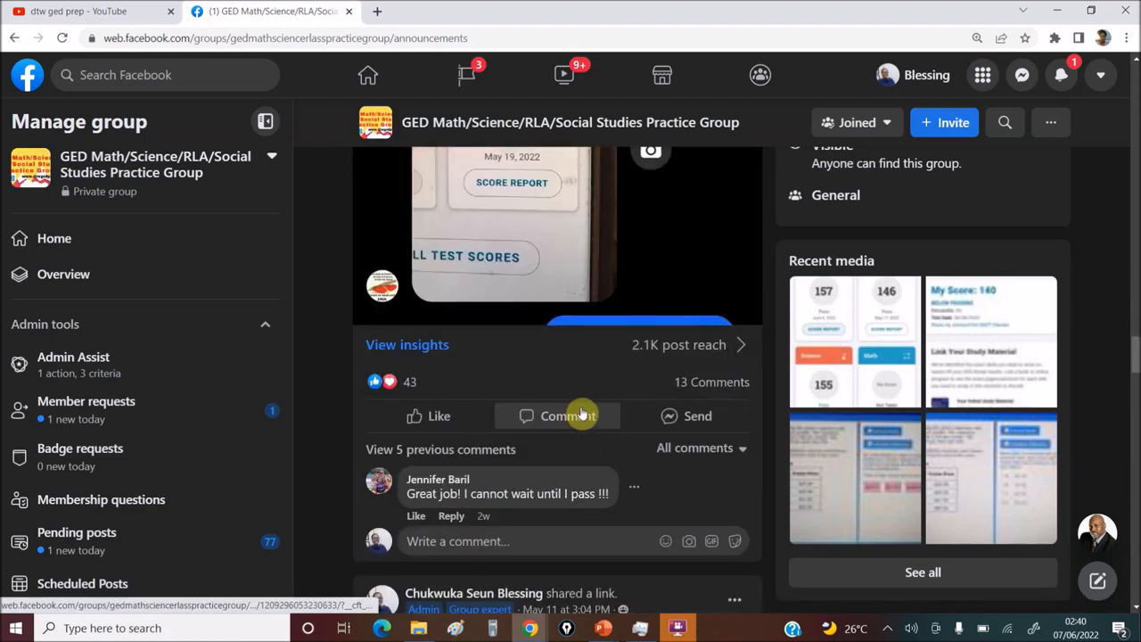
pyautogui.scroll(-3)
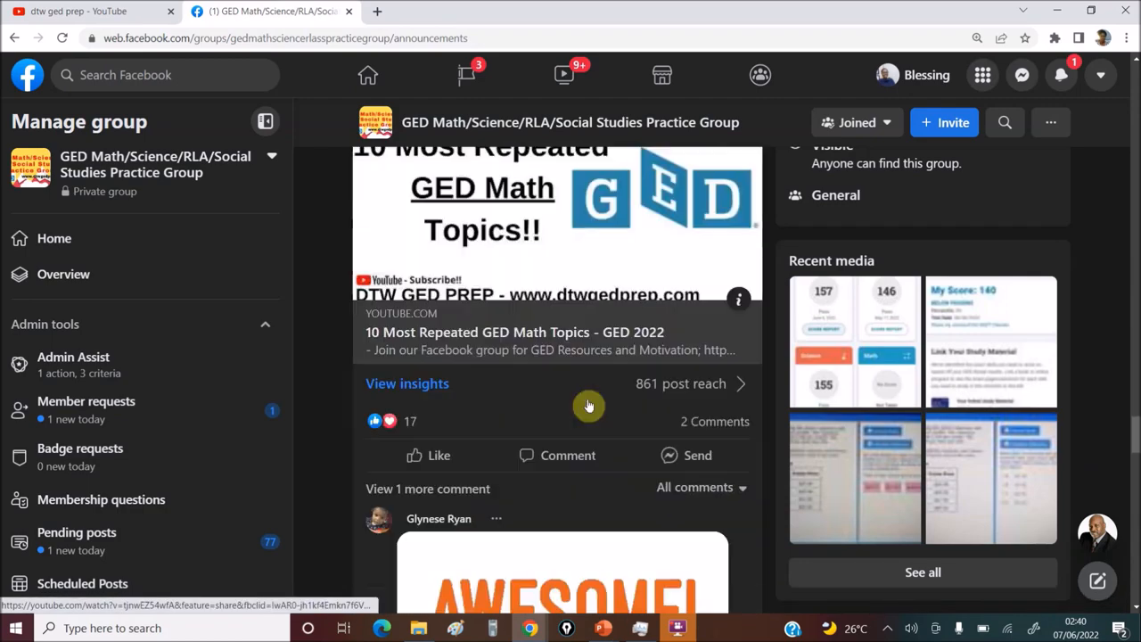
pyautogui.scroll(-3)
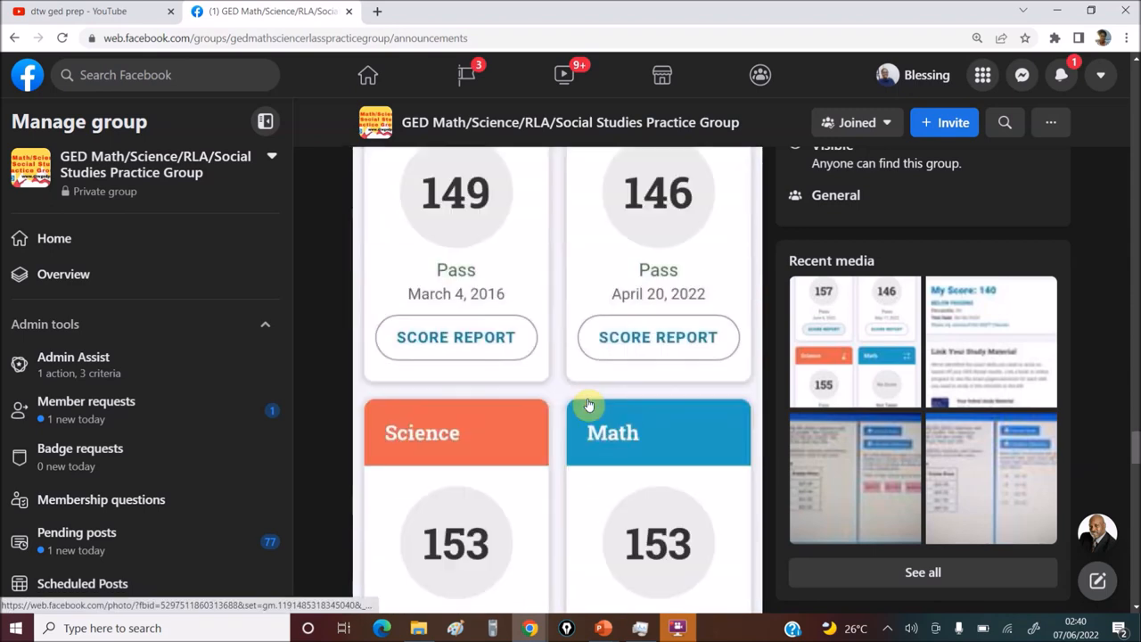
pyautogui.scroll(3)
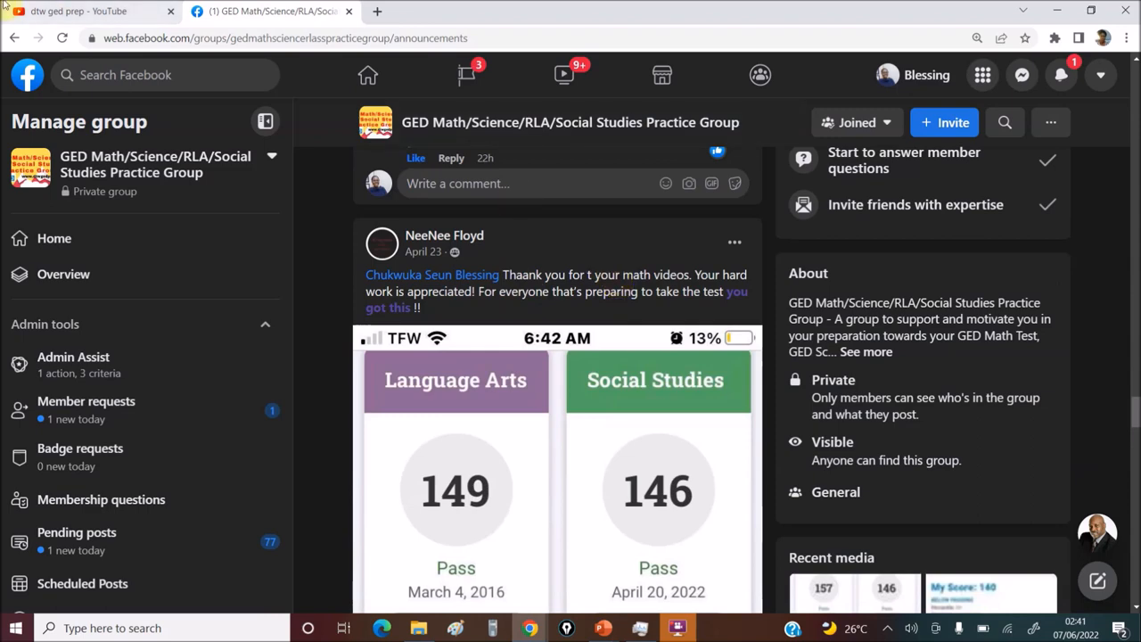
# - Scroll YouTube's DTW GED PREP results to older math videos, then return to the Facebook featured posts
pyautogui.click(89, 11)
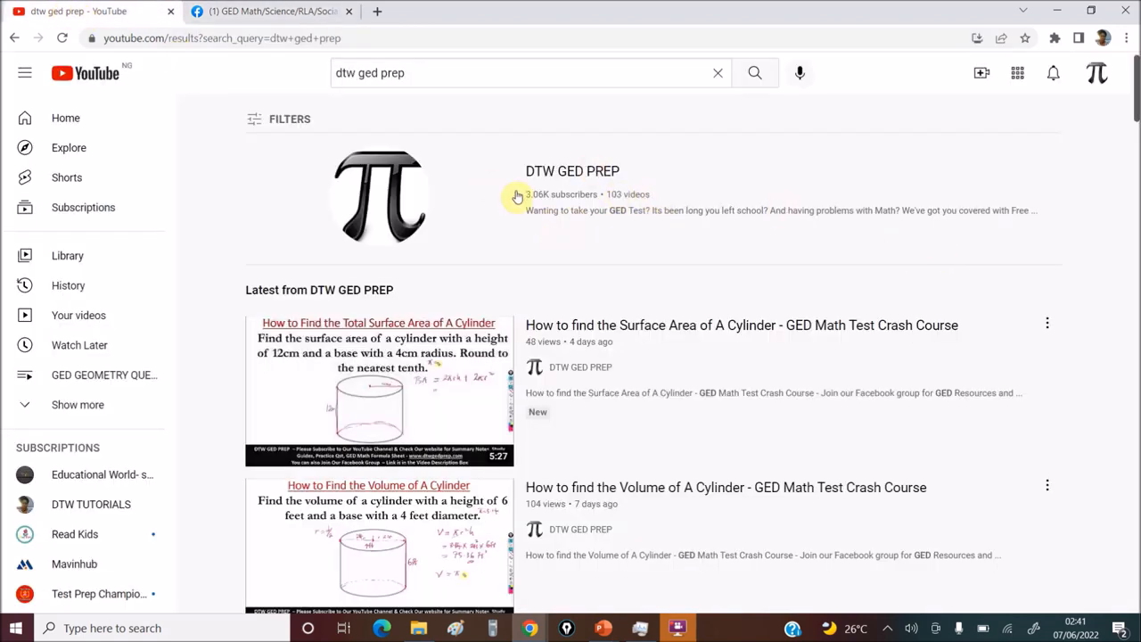
pyautogui.moveTo(662, 368)
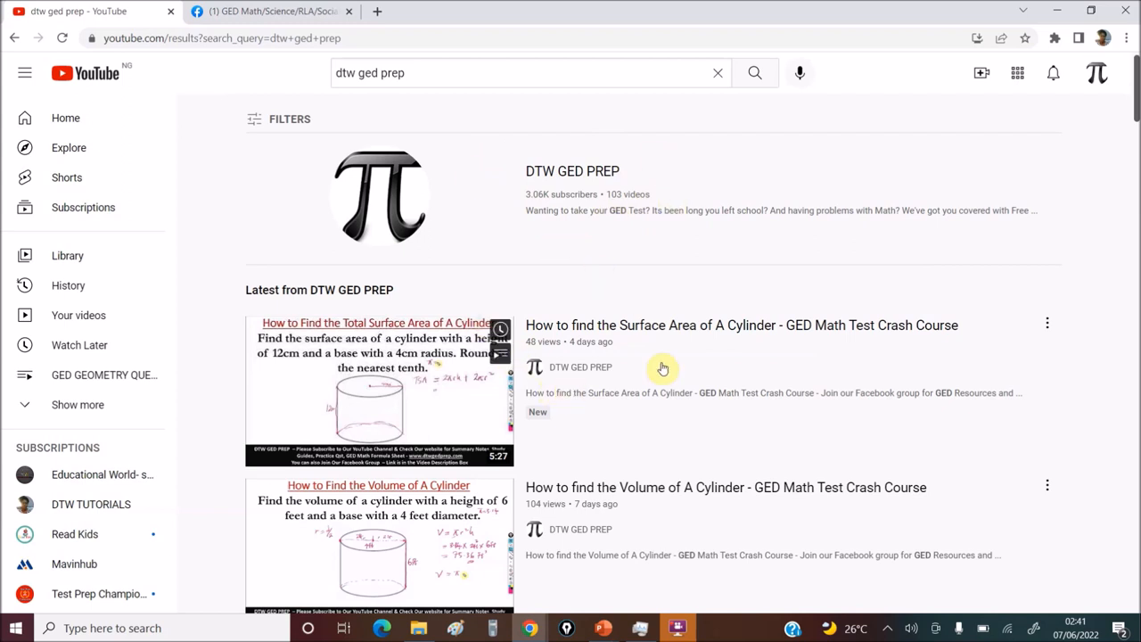
pyautogui.scroll(-3)
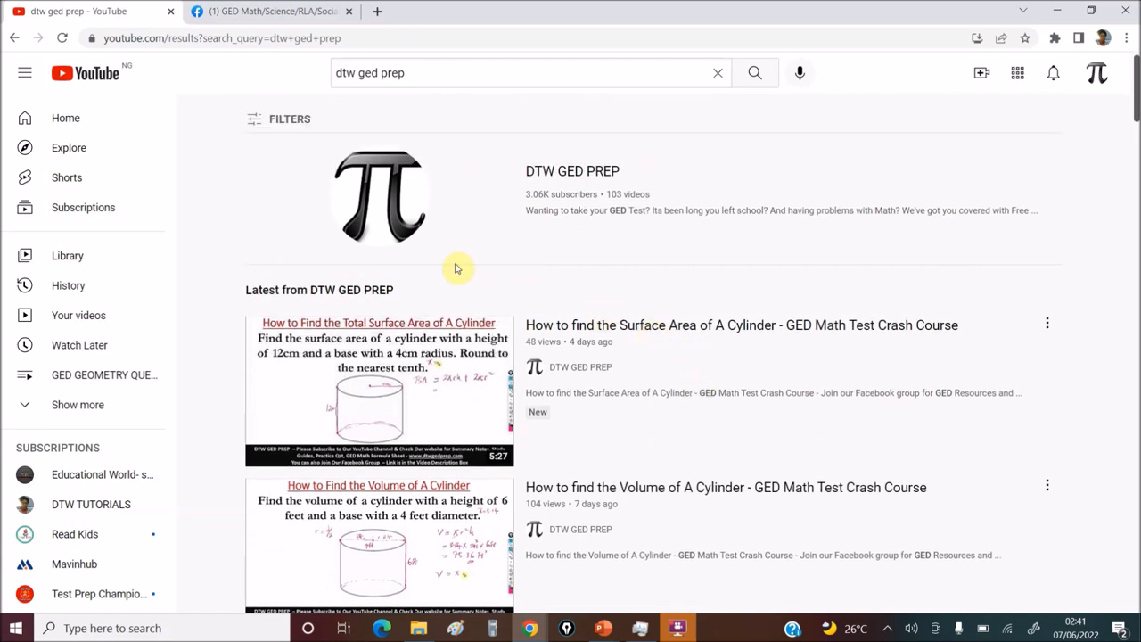
pyautogui.scroll(-3)
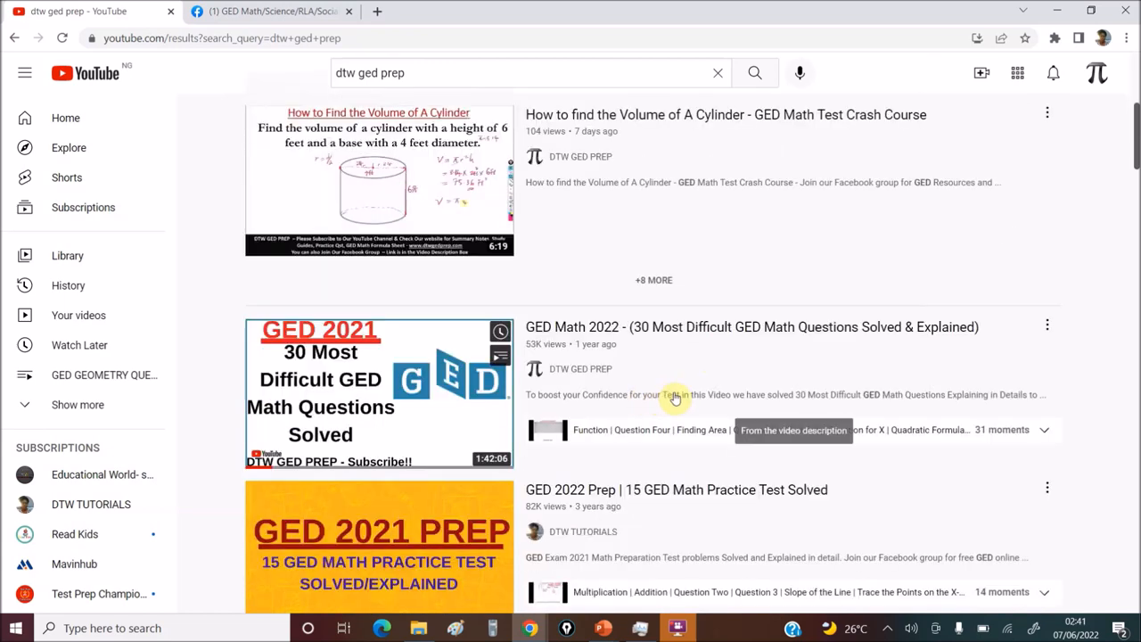
pyautogui.click(268, 11)
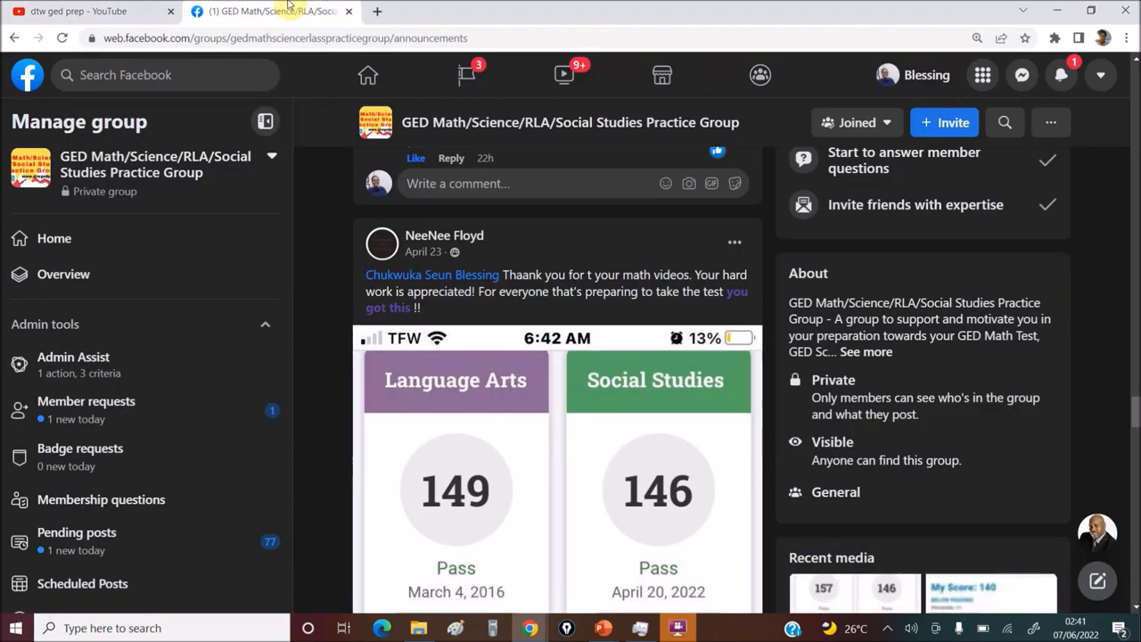
# - On dtwgedprep.com, follow the 10 Most Repeated GED Math Topics link, triggering a vignette ad
pyautogui.click(376, 11)
pyautogui.write('dtwgedprep.com')
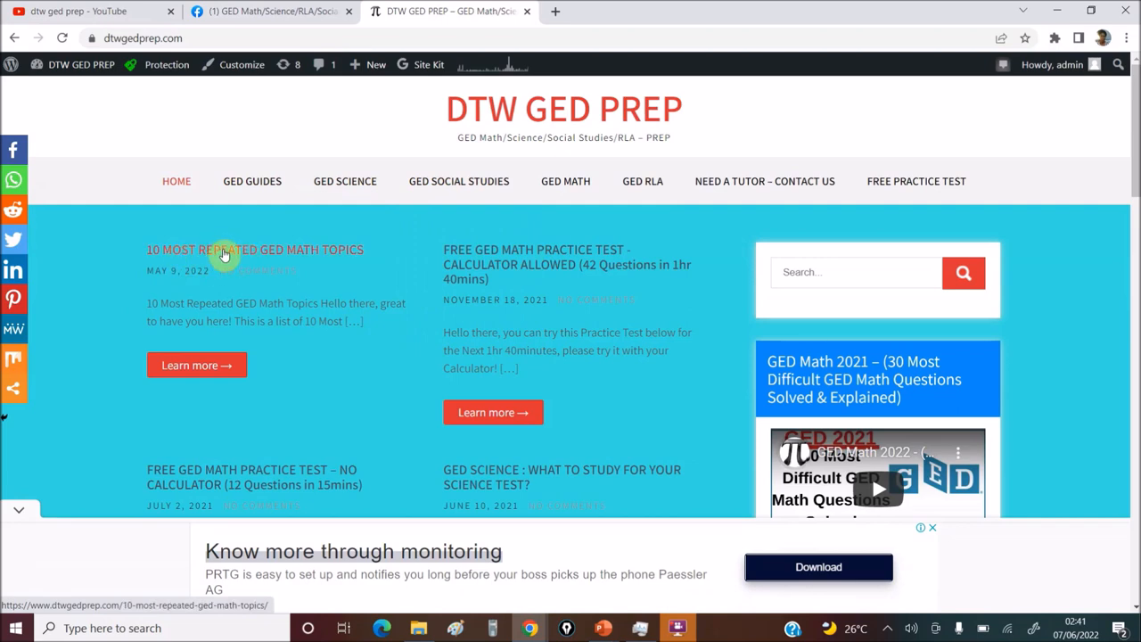
pyautogui.click(254, 250)
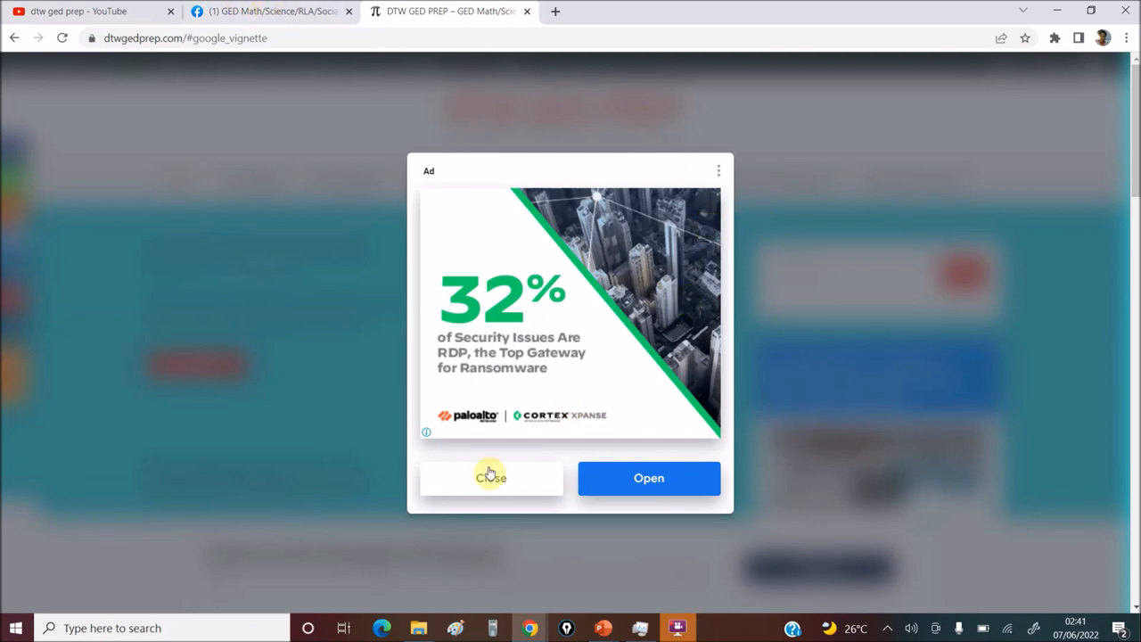
# - Close the full-page ad and briefly scroll the Facebook practice group
pyautogui.click(491, 478)
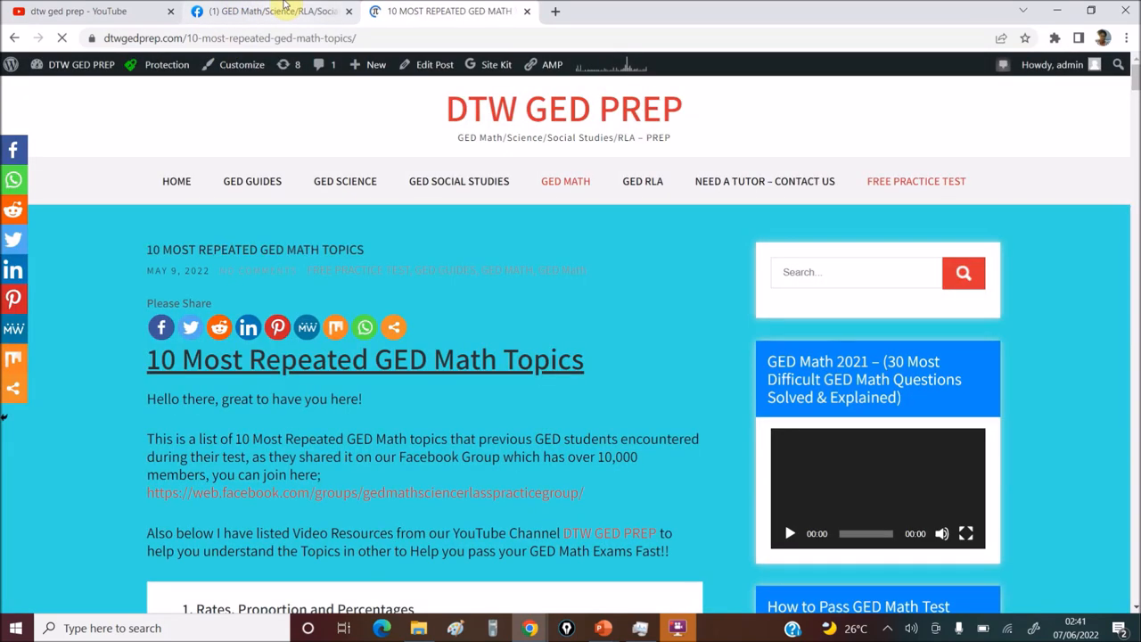
pyautogui.click(267, 11)
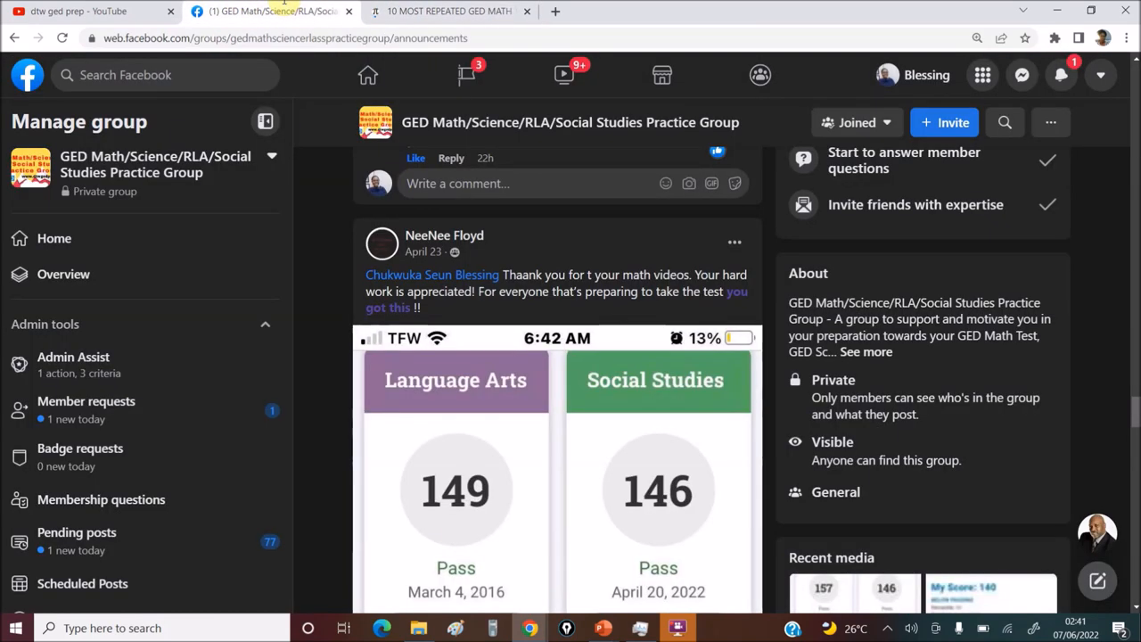
pyautogui.scroll(-3)
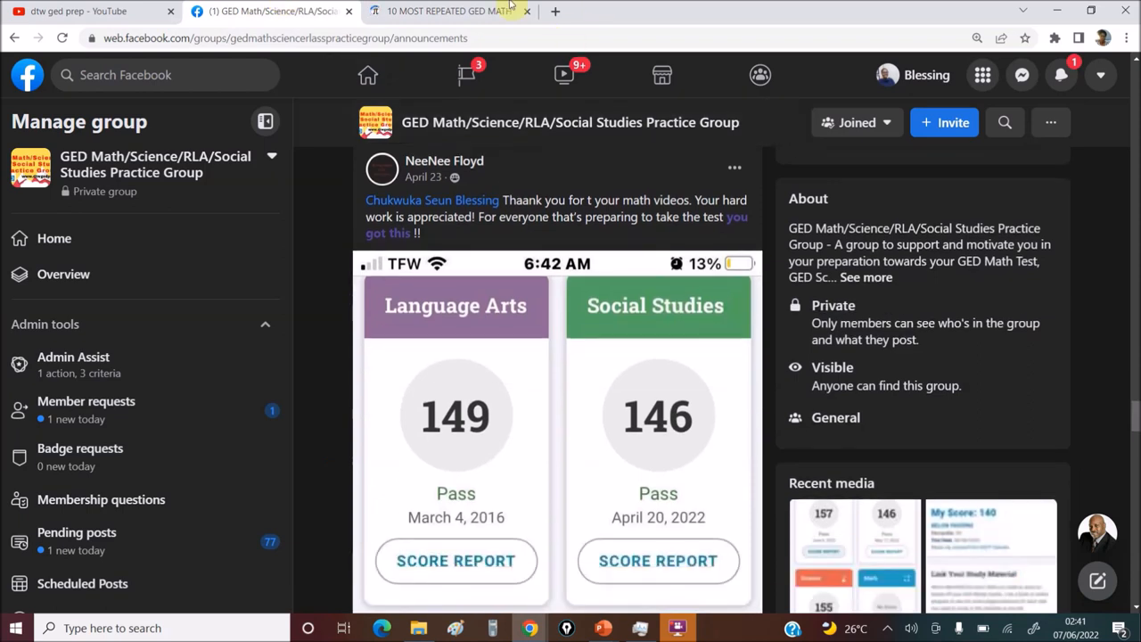
pyautogui.moveTo(450, 11)
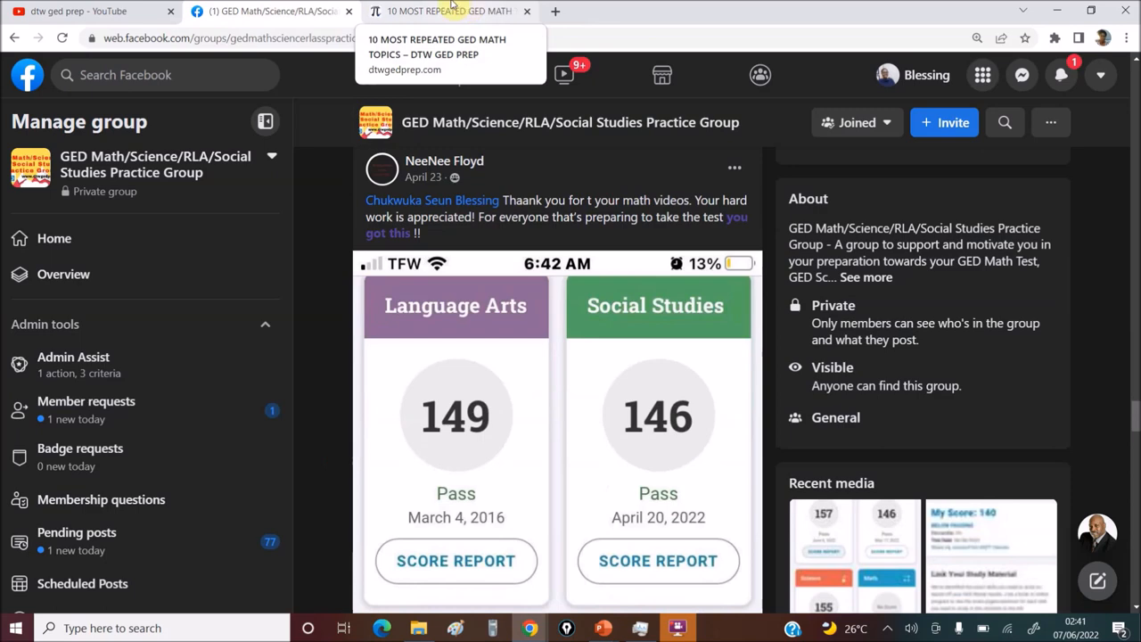
# - Scroll the 10 Most Repeated GED Math Topics post past its videos to the signed-numbers section
pyautogui.click(448, 10)
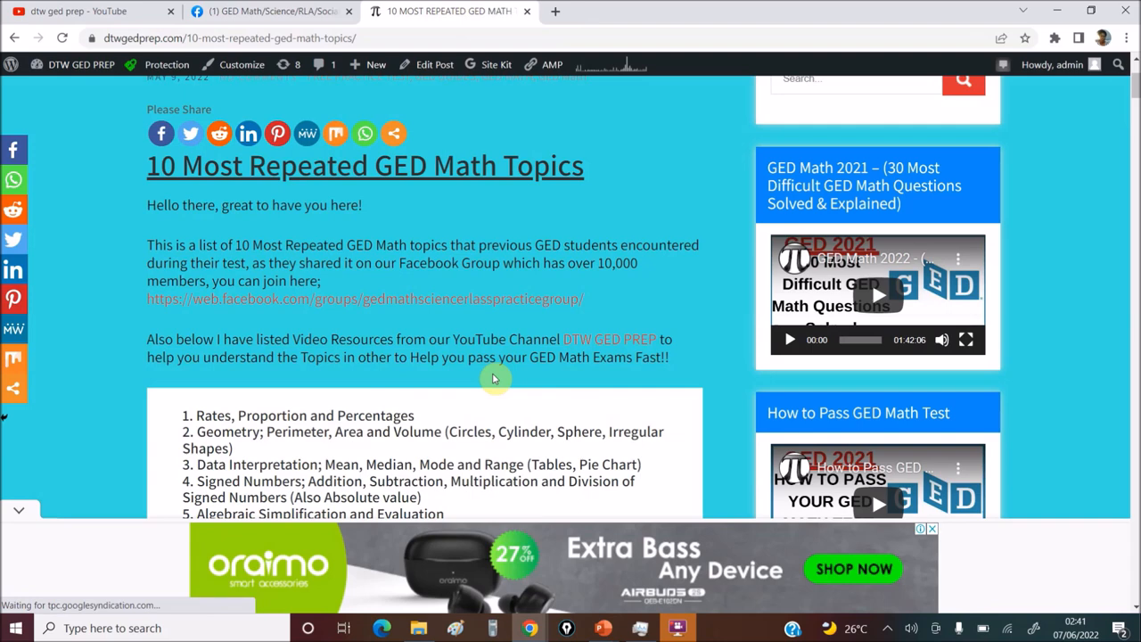
pyautogui.scroll(-3)
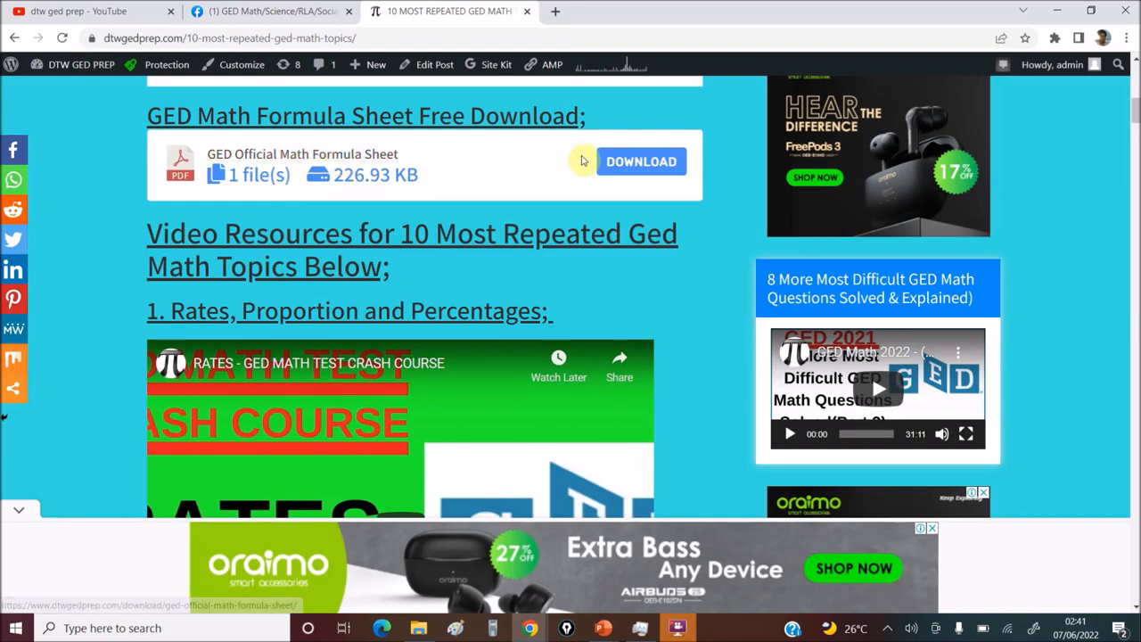
pyautogui.moveTo(544, 230)
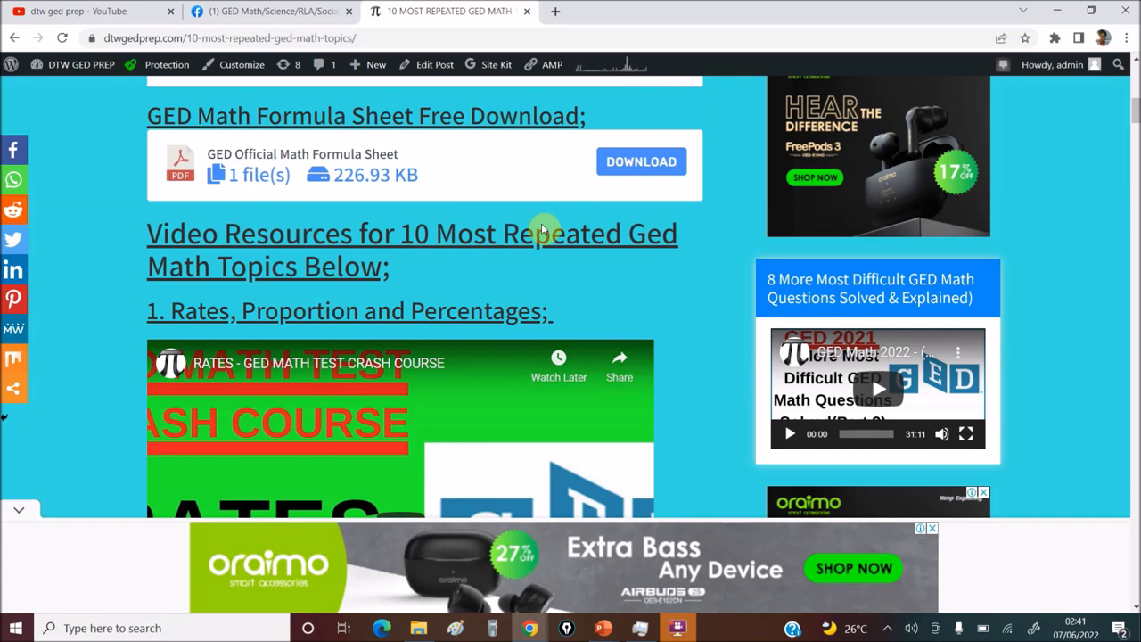
pyautogui.scroll(-3)
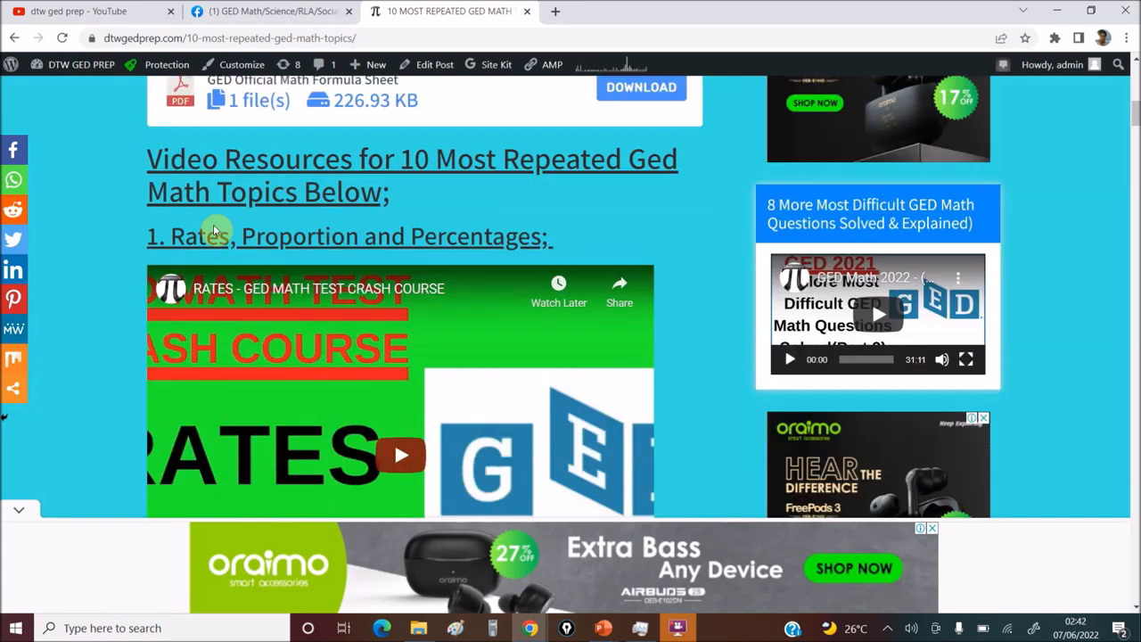
pyautogui.scroll(-3)
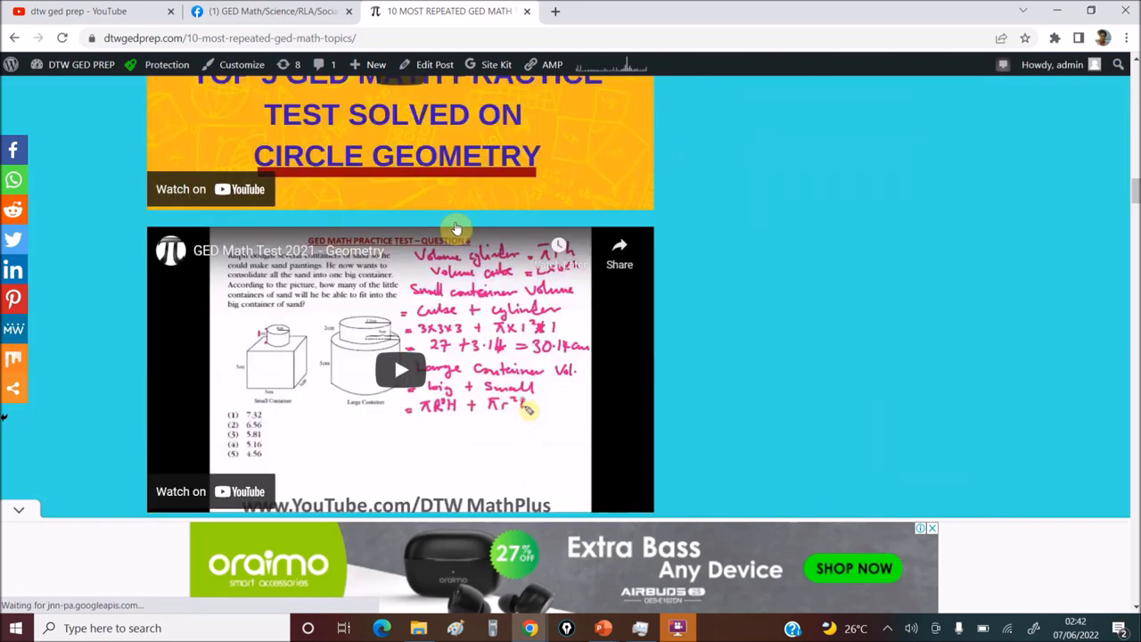
pyautogui.scroll(-3)
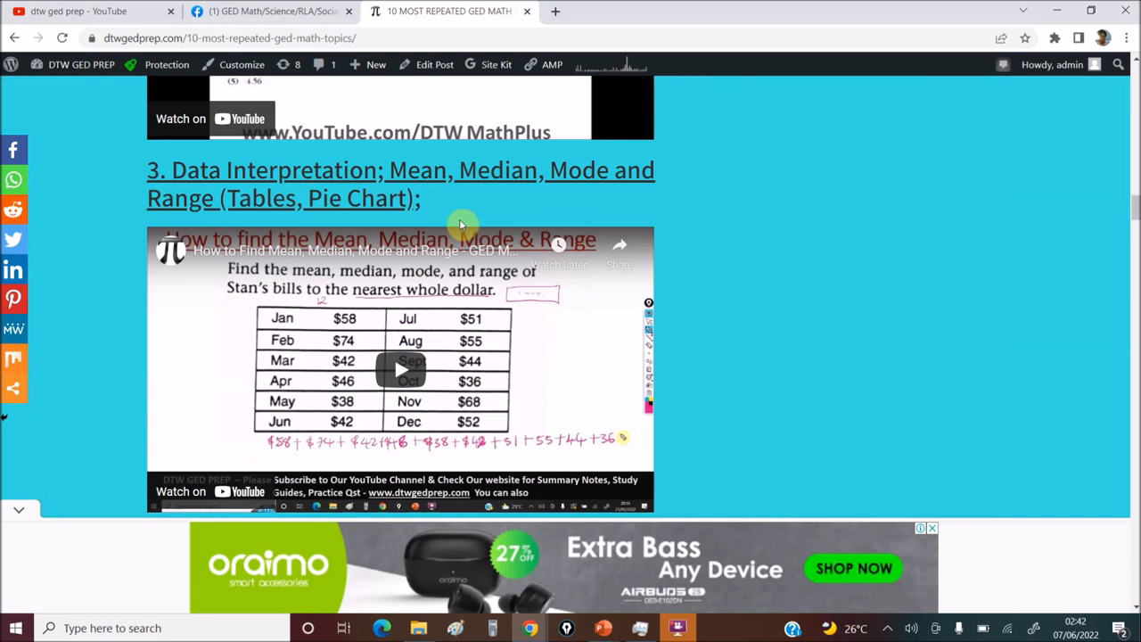
pyautogui.scroll(-3)
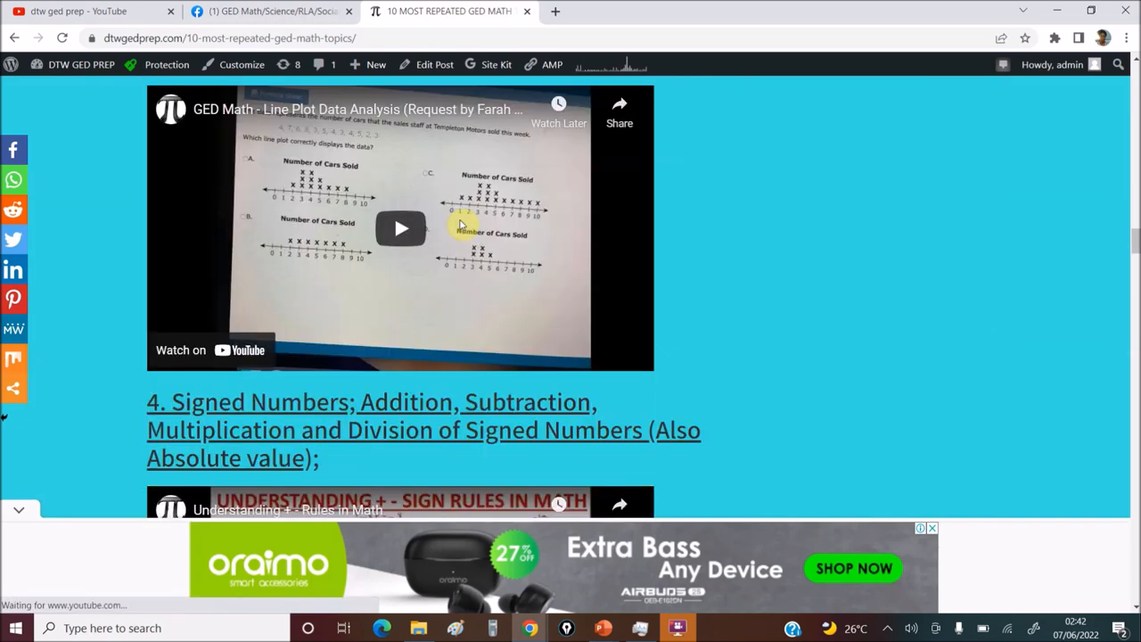
pyautogui.click(89, 10)
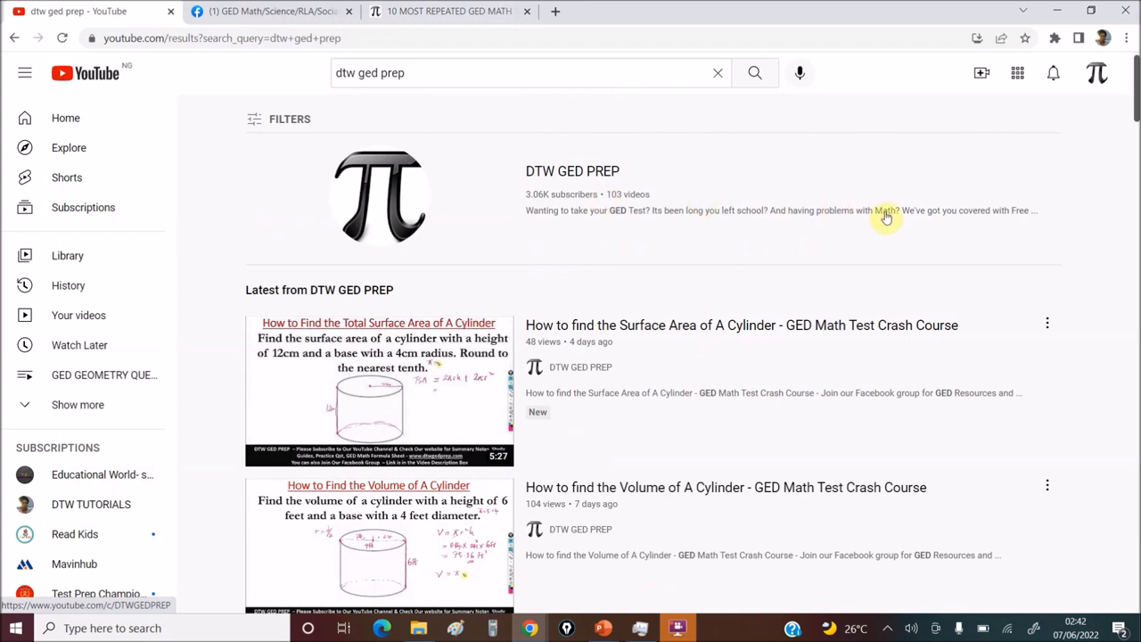
pyautogui.moveTo(729, 425)
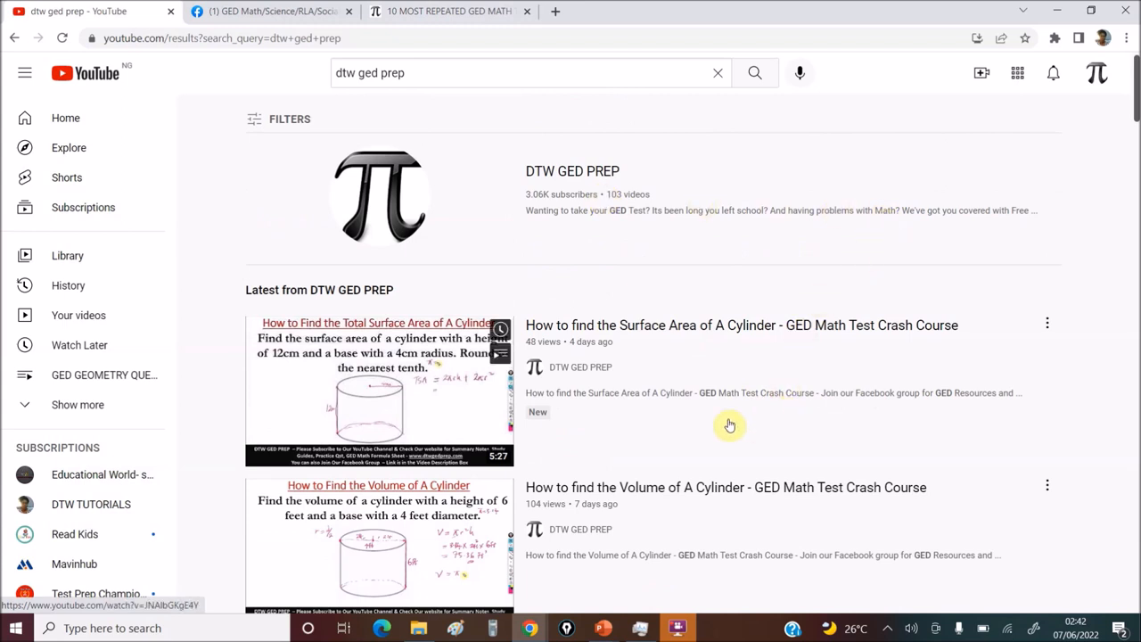
pyautogui.scroll(-3)
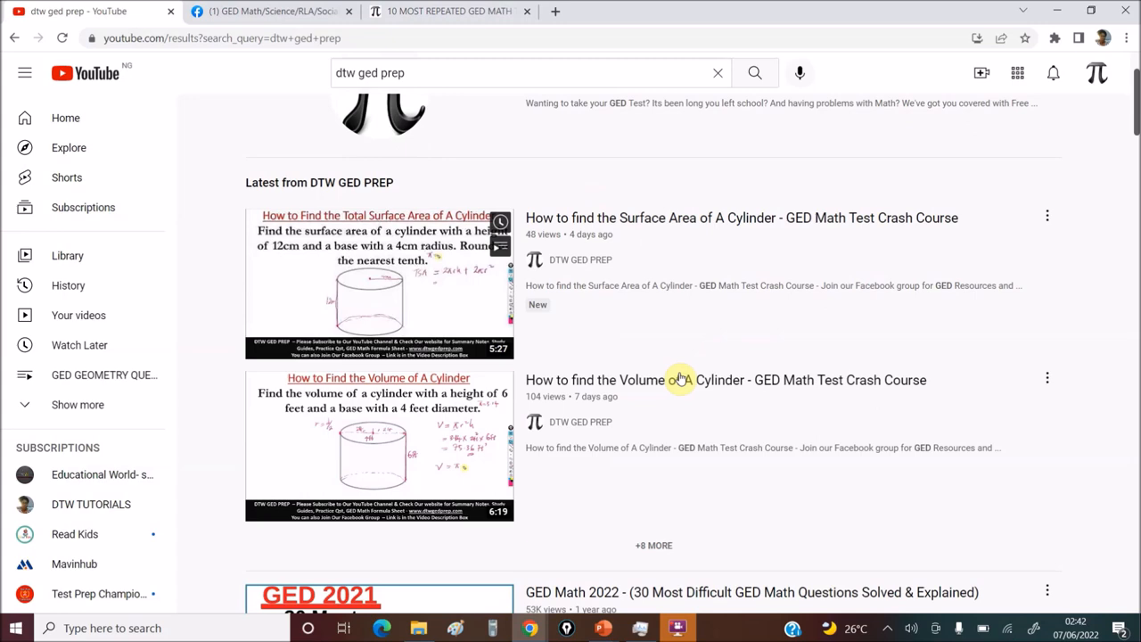
pyautogui.click(446, 11)
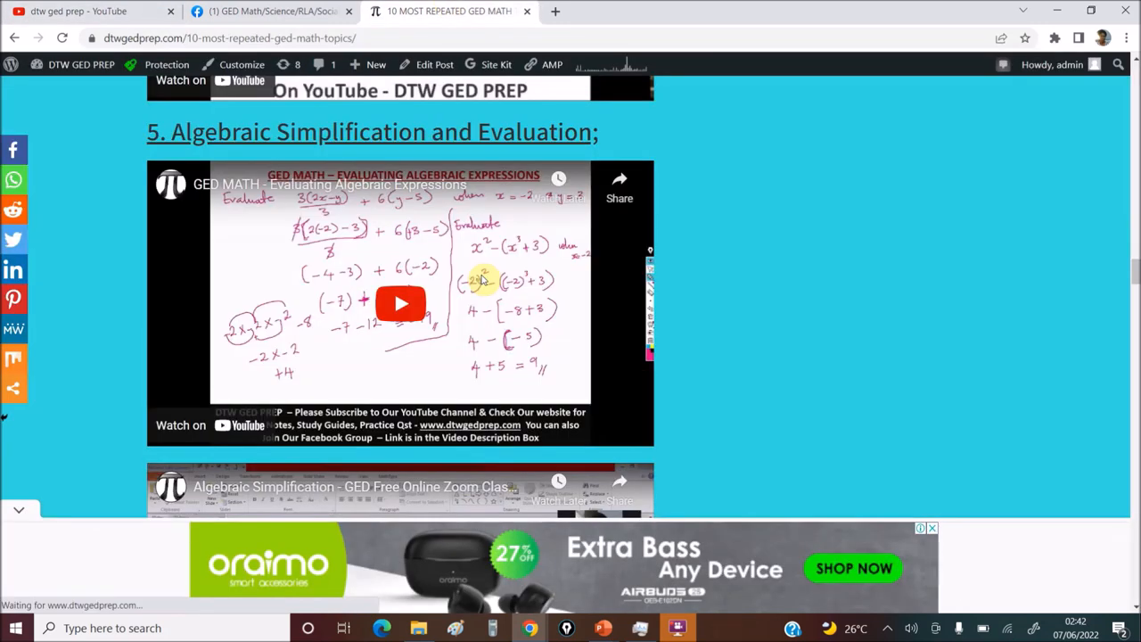
# - Scroll the Facebook group feed past score reports to the admin's $15-per-hour math tutoring post
pyautogui.click(272, 11)
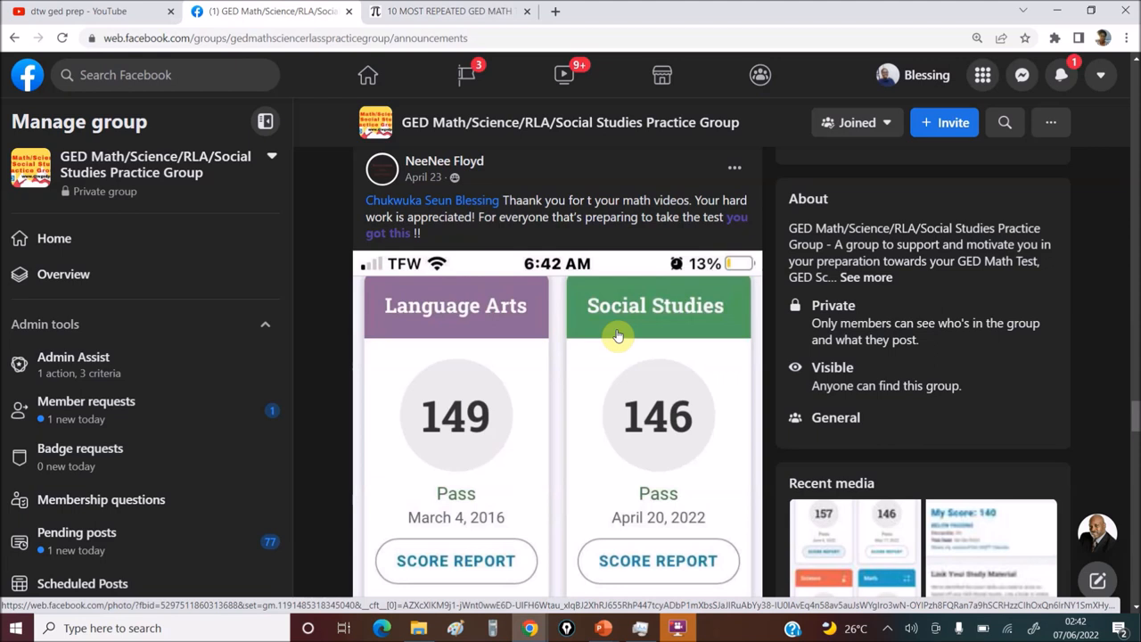
pyautogui.moveTo(618, 319)
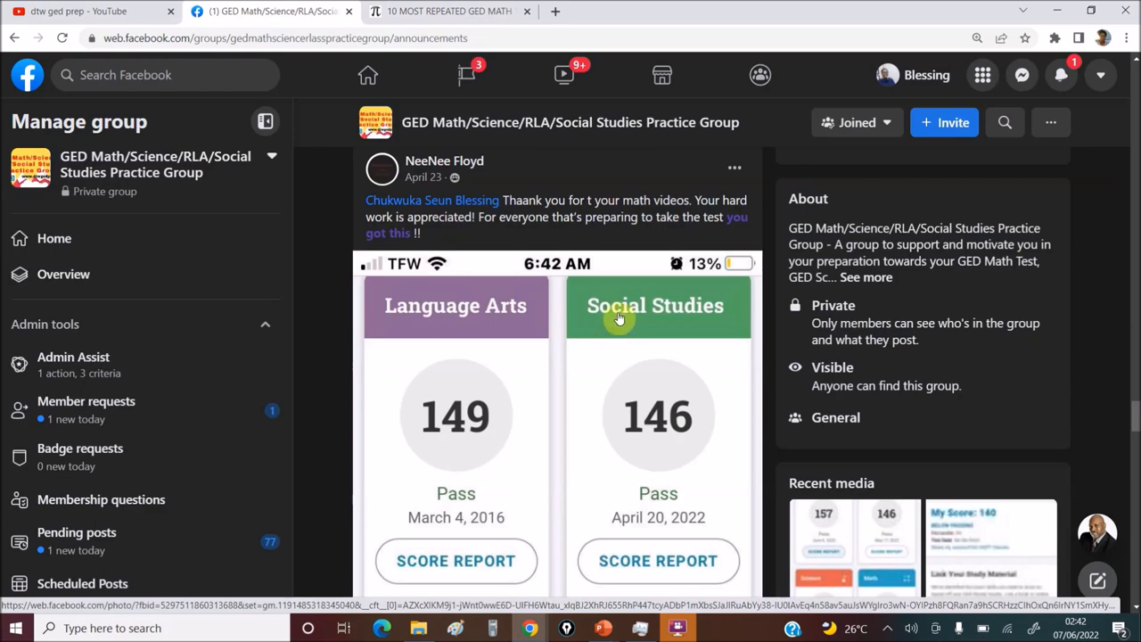
pyautogui.scroll(-3)
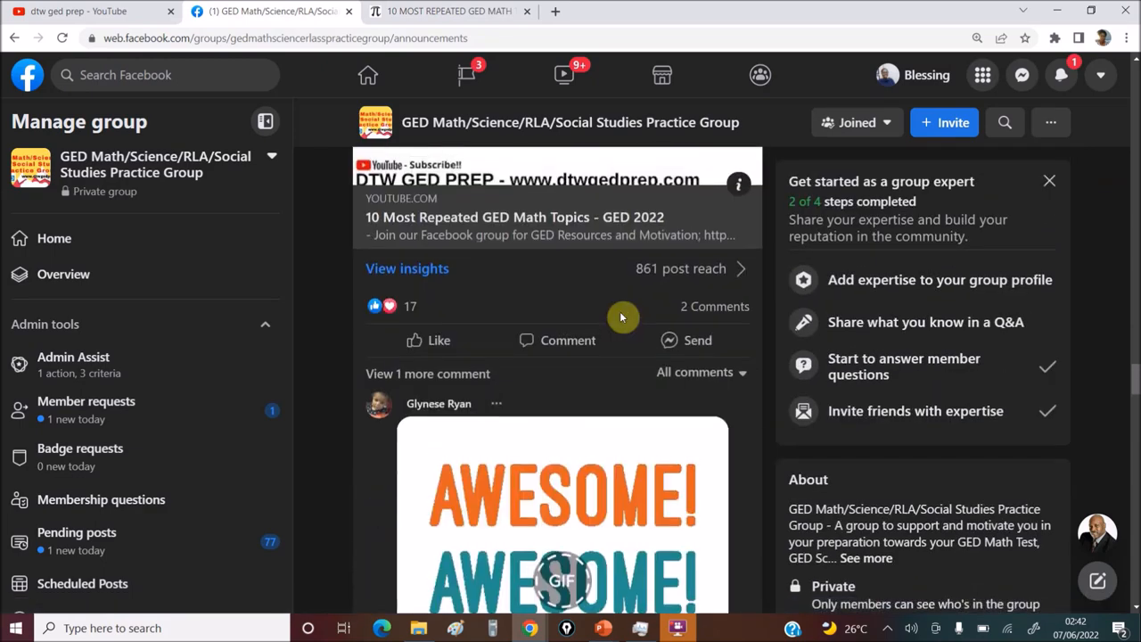
pyautogui.scroll(-3)
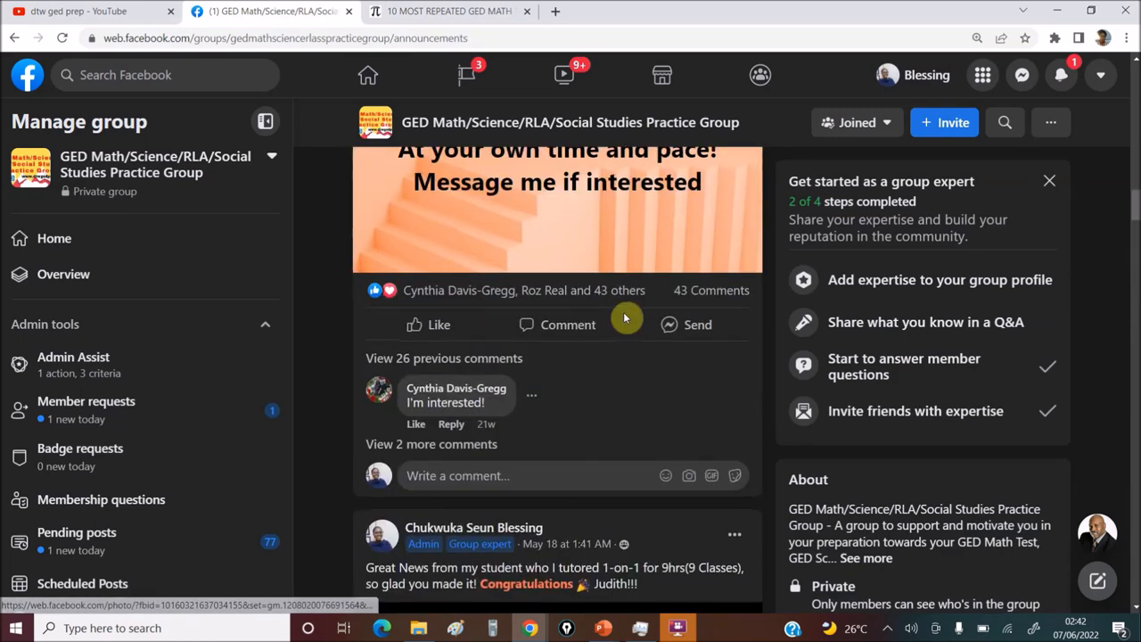
pyautogui.scroll(-3)
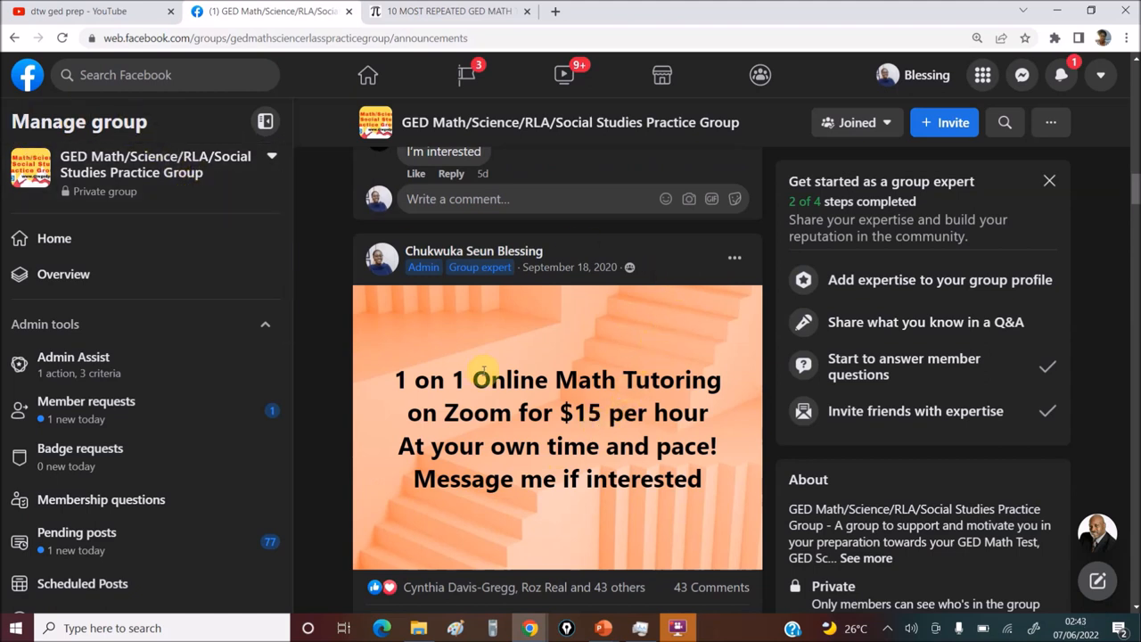
pyautogui.moveTo(542, 361)
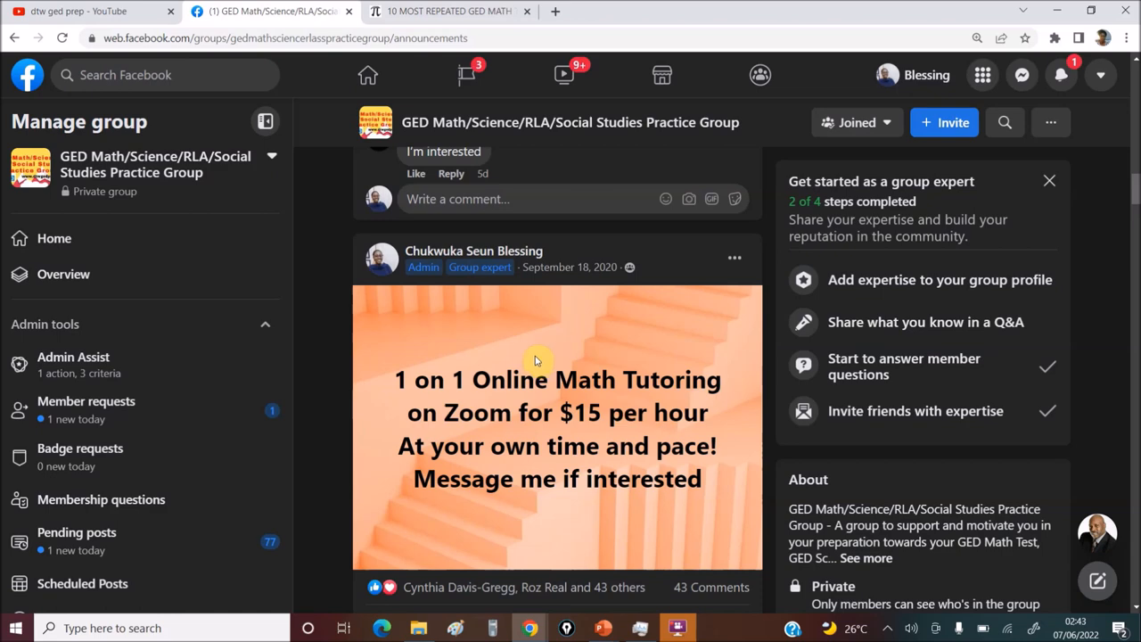
pyautogui.scroll(-3)
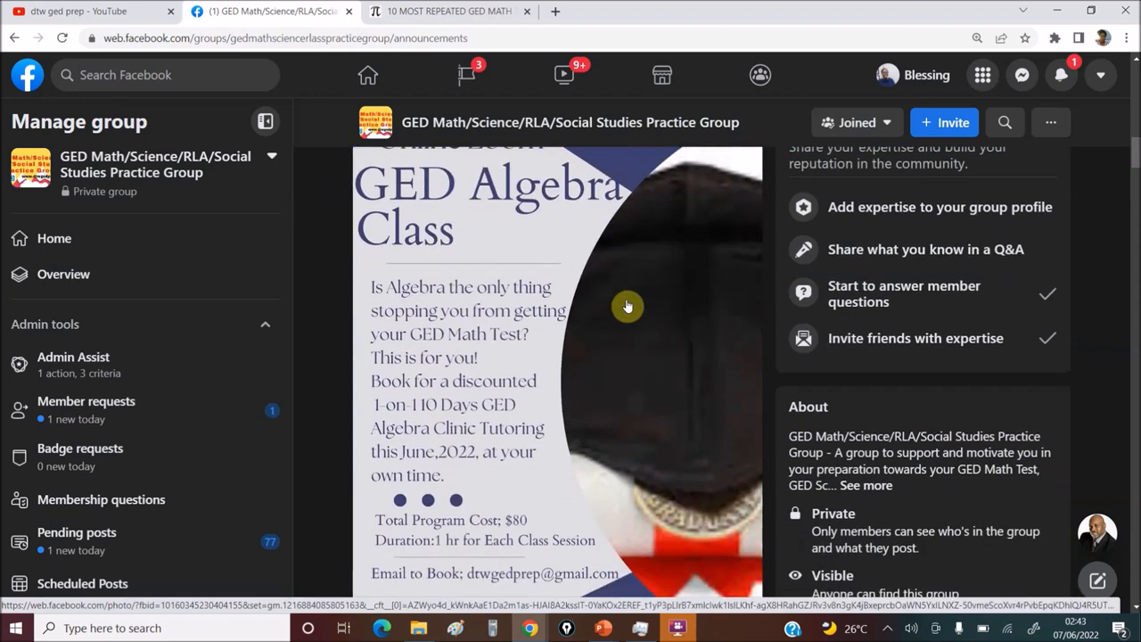
pyautogui.moveTo(628, 437)
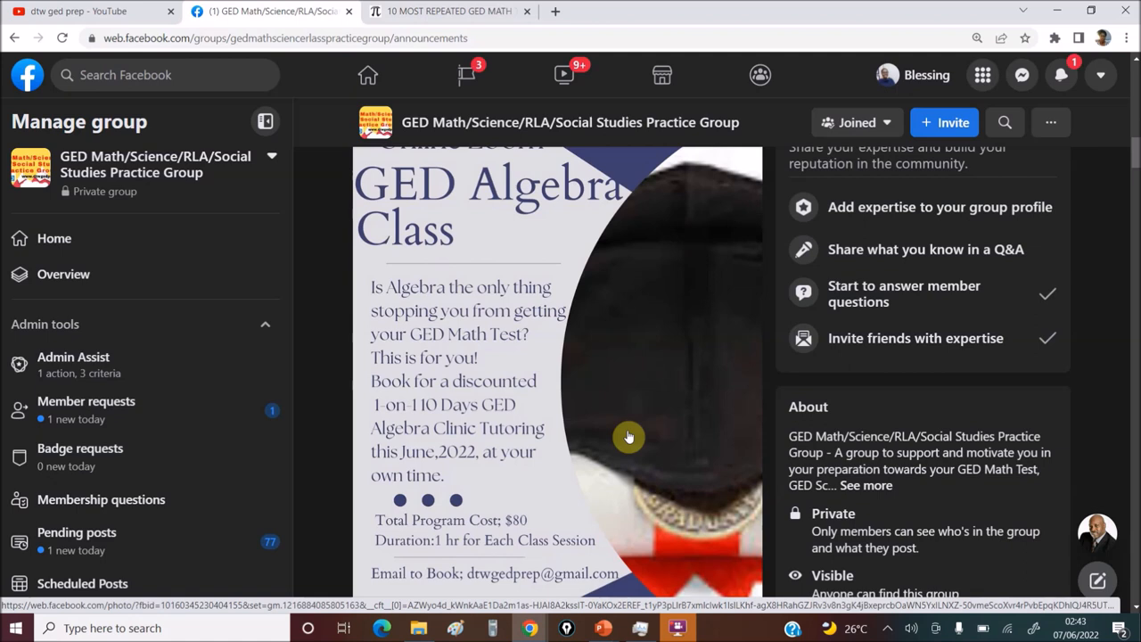
pyautogui.moveTo(546, 372)
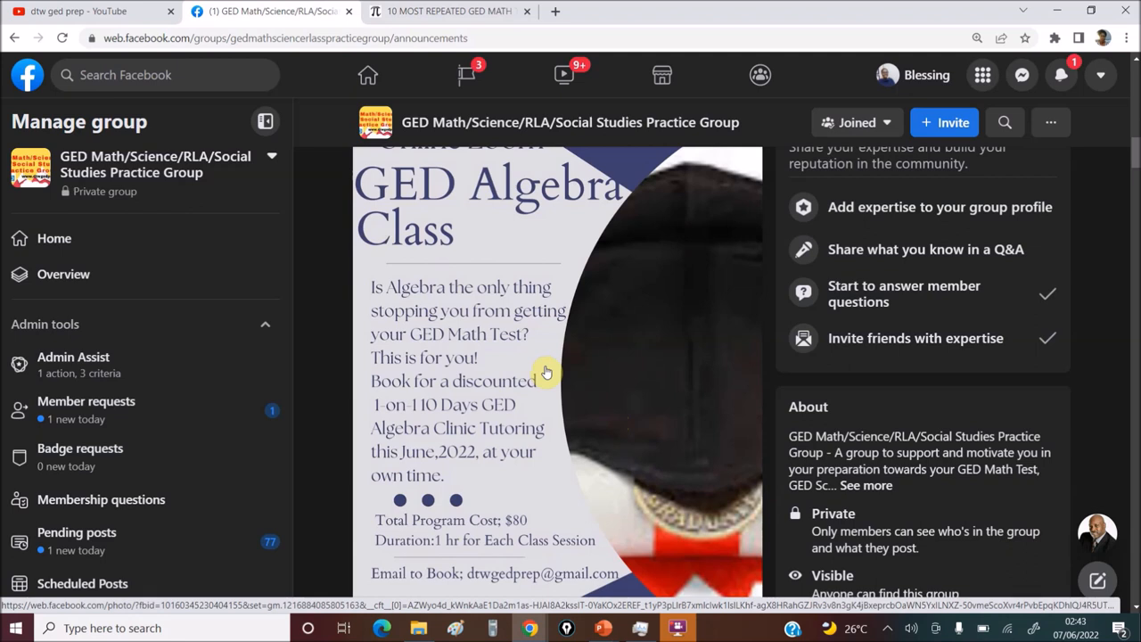
pyautogui.moveTo(412, 417)
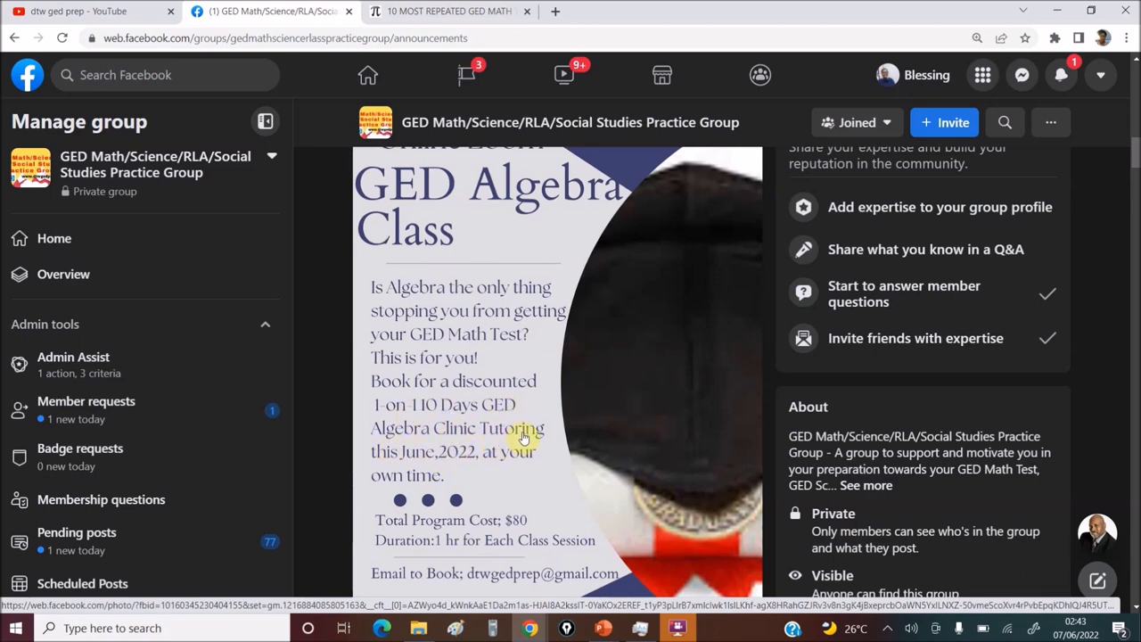
pyautogui.scroll(-3)
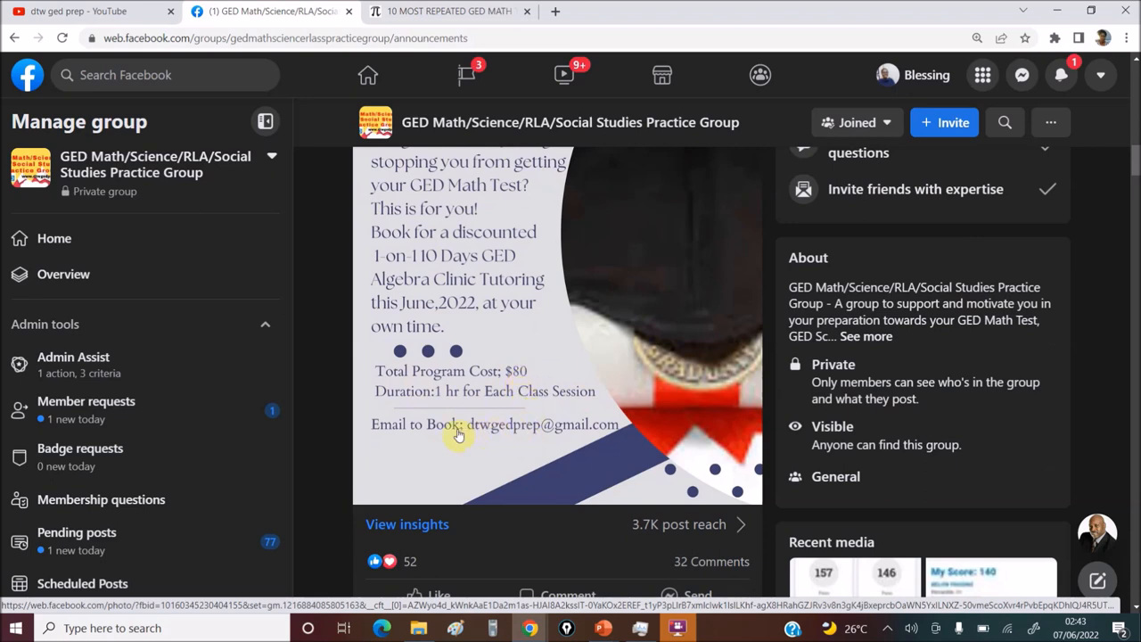
pyautogui.moveTo(535, 435)
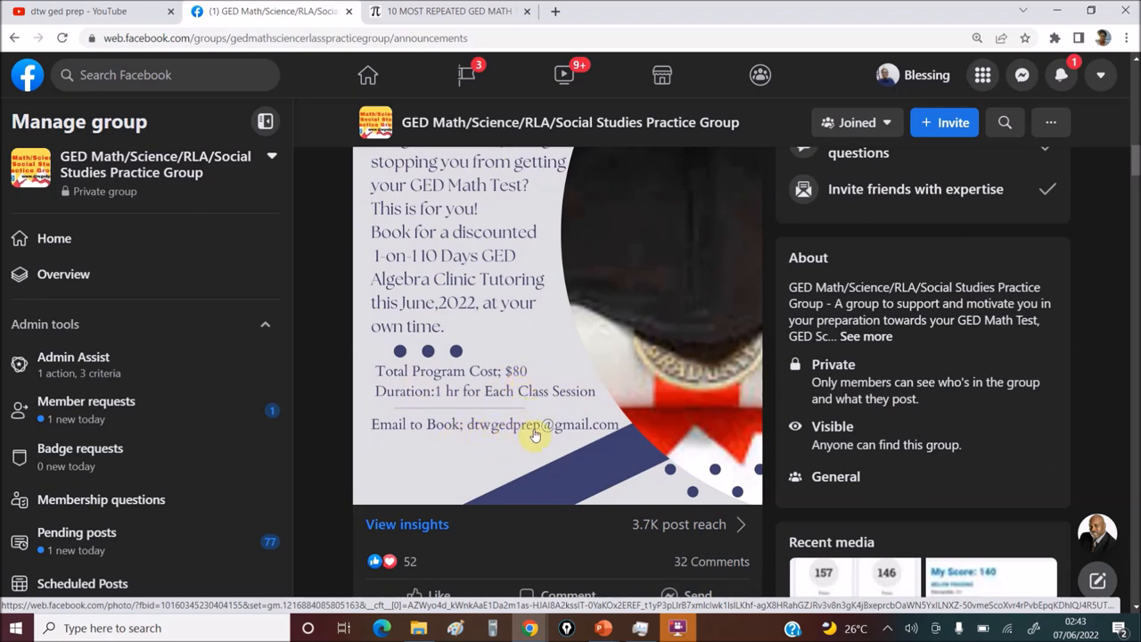
pyautogui.moveTo(615, 434)
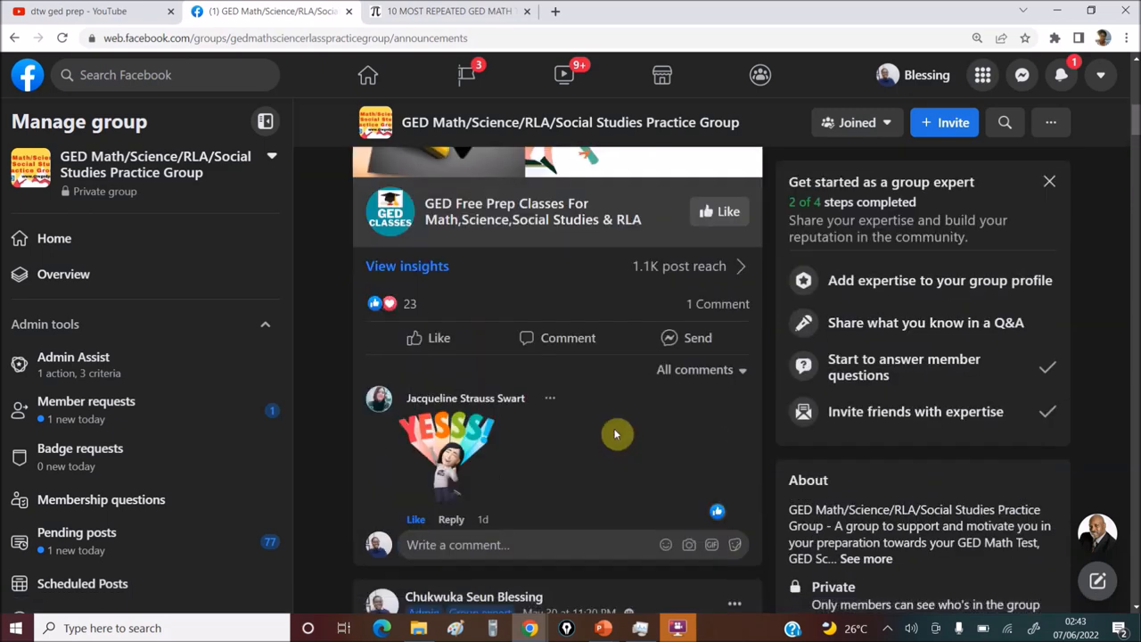
pyautogui.moveTo(504, 411)
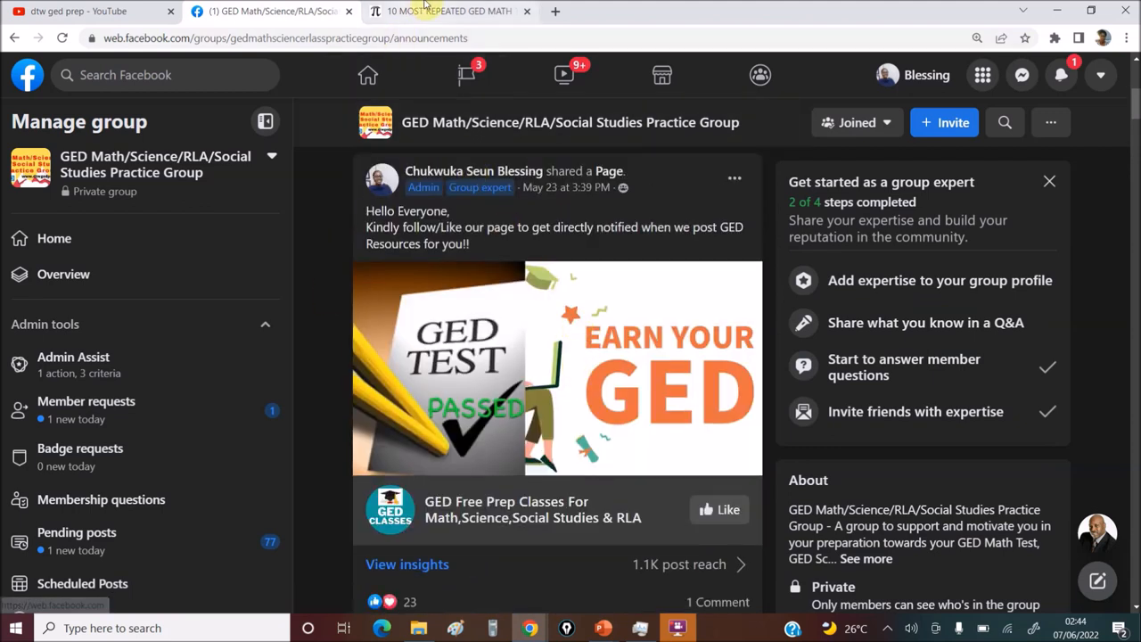
pyautogui.moveTo(446, 10)
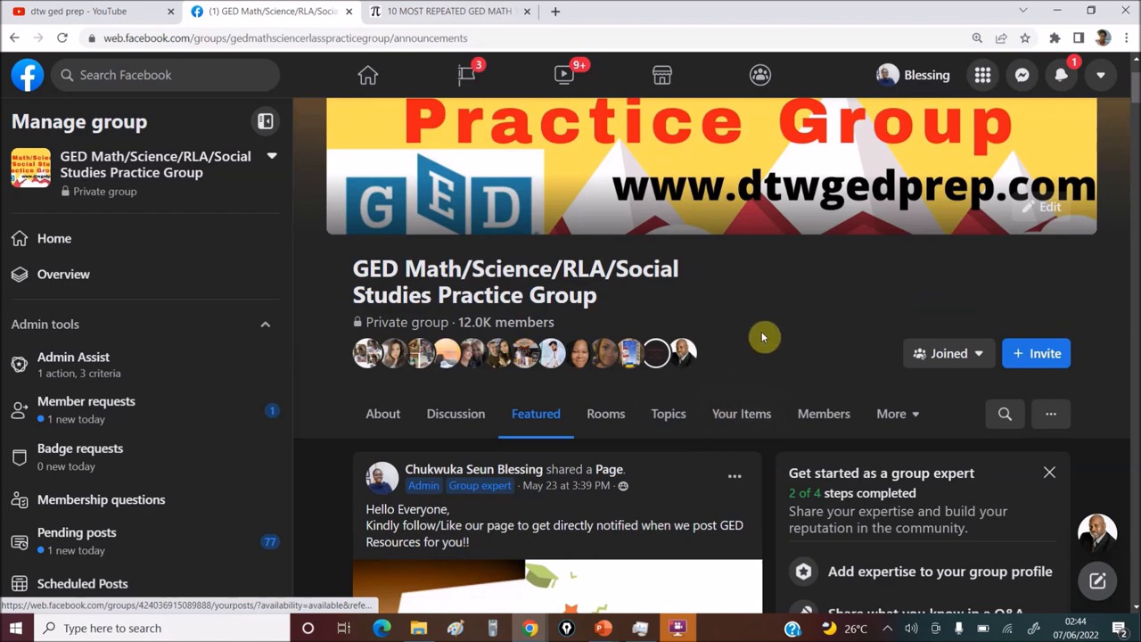
pyautogui.moveTo(762, 309)
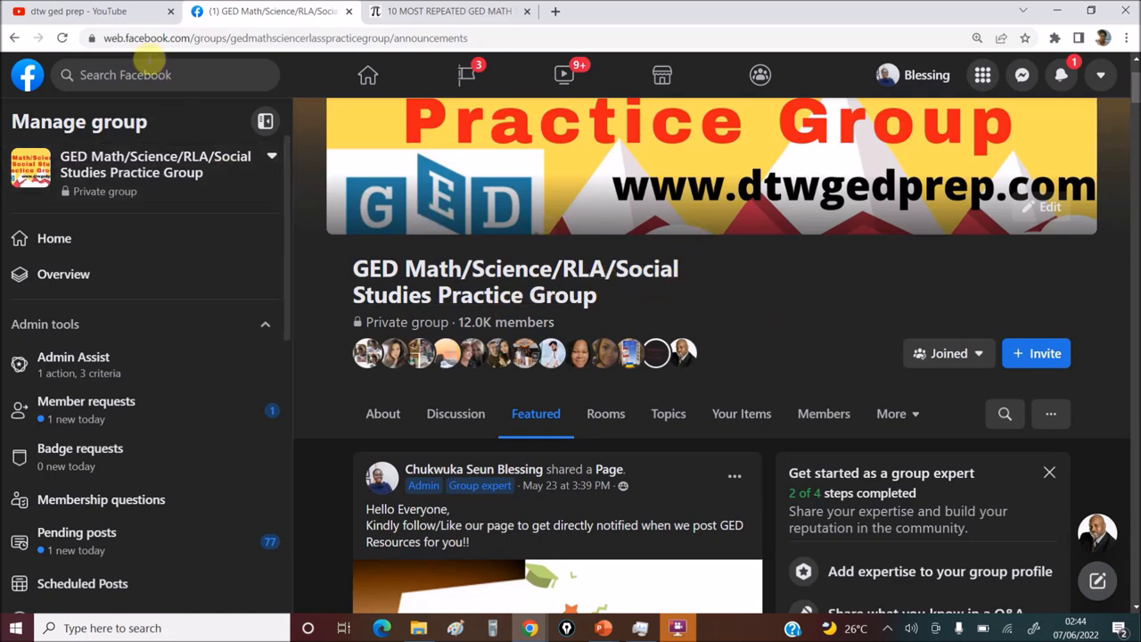
# - Cycle through the YouTube and Facebook tabs, ending on the 10 Most Repeated GED Math Topics post
pyautogui.click(89, 10)
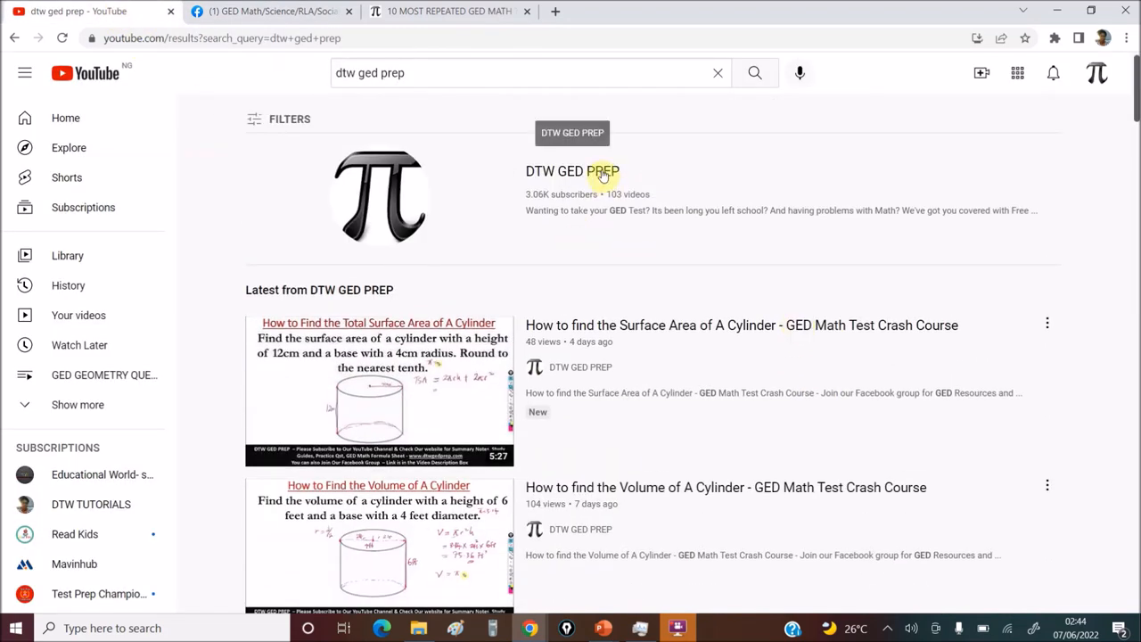
pyautogui.moveTo(589, 174)
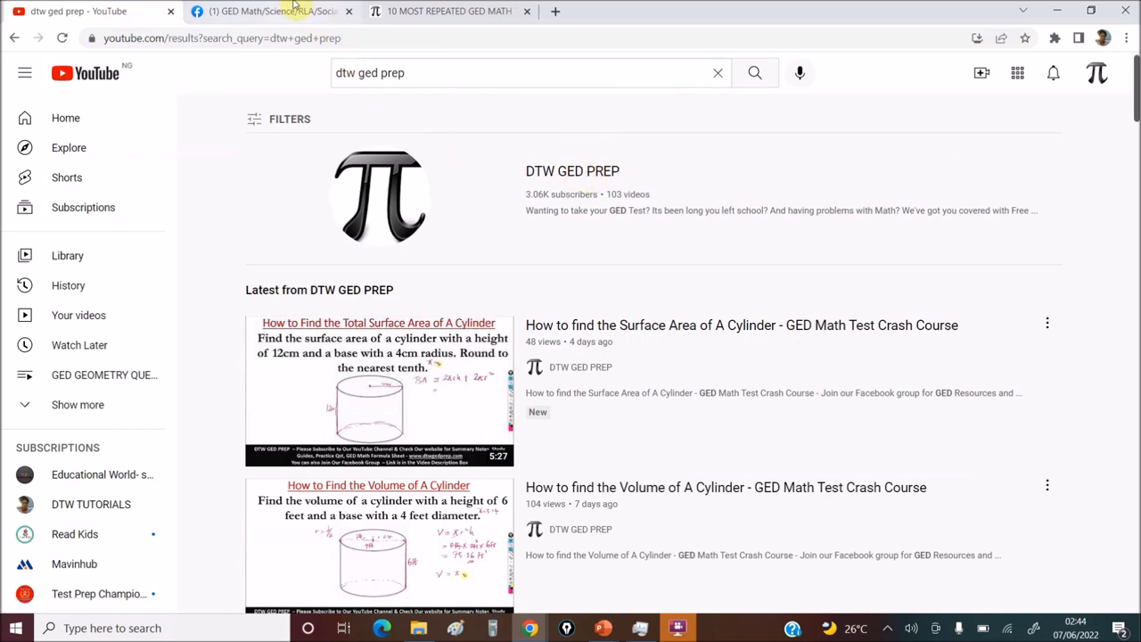
pyautogui.click(267, 10)
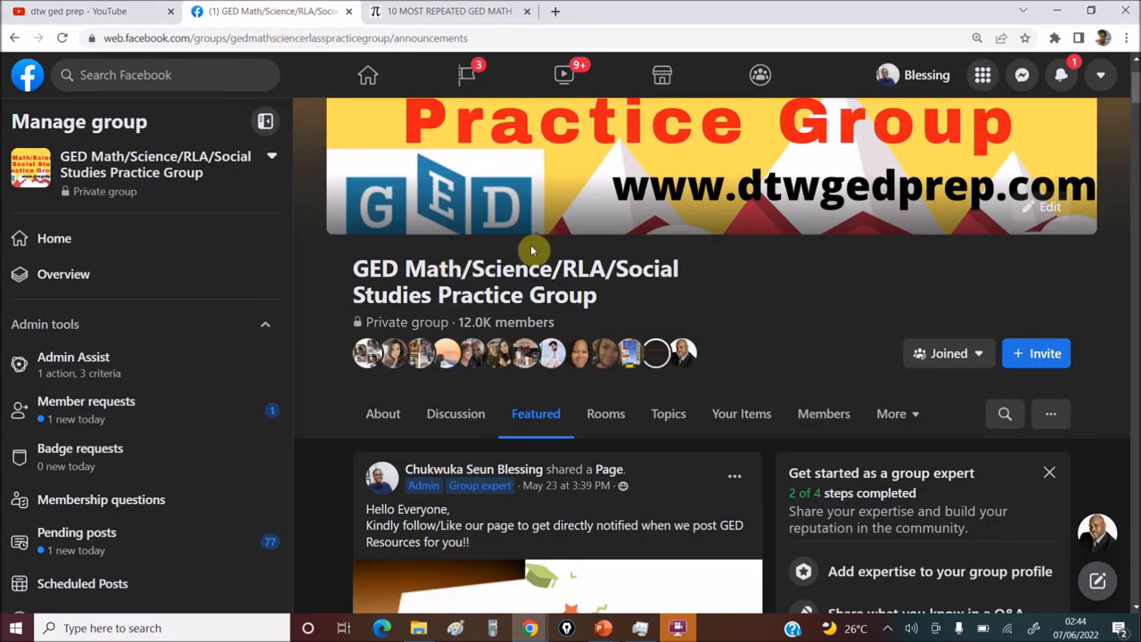
pyautogui.click(448, 11)
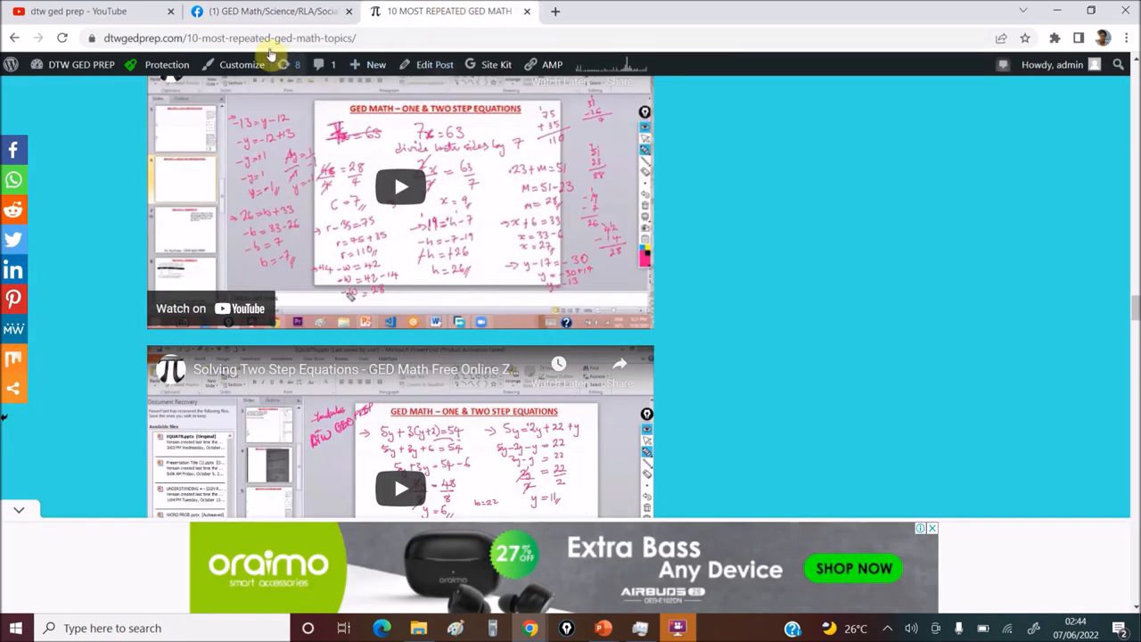
pyautogui.scroll(-3)
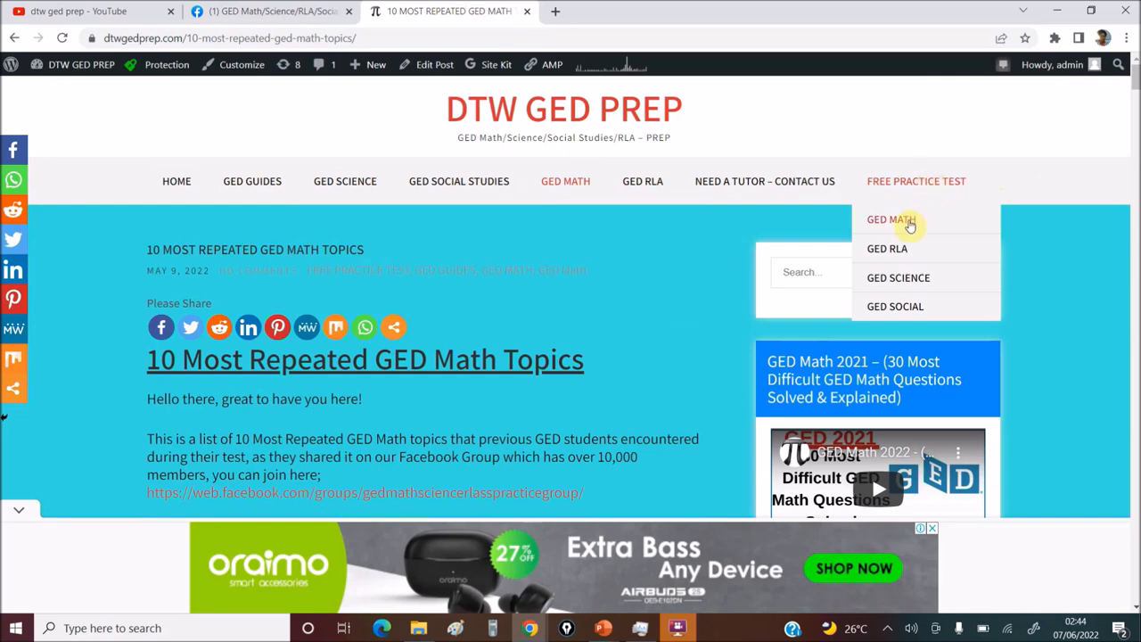
# - Choose GED Math under Free Practice Test to list its topics post and two practice tests
pyautogui.click(889, 219)
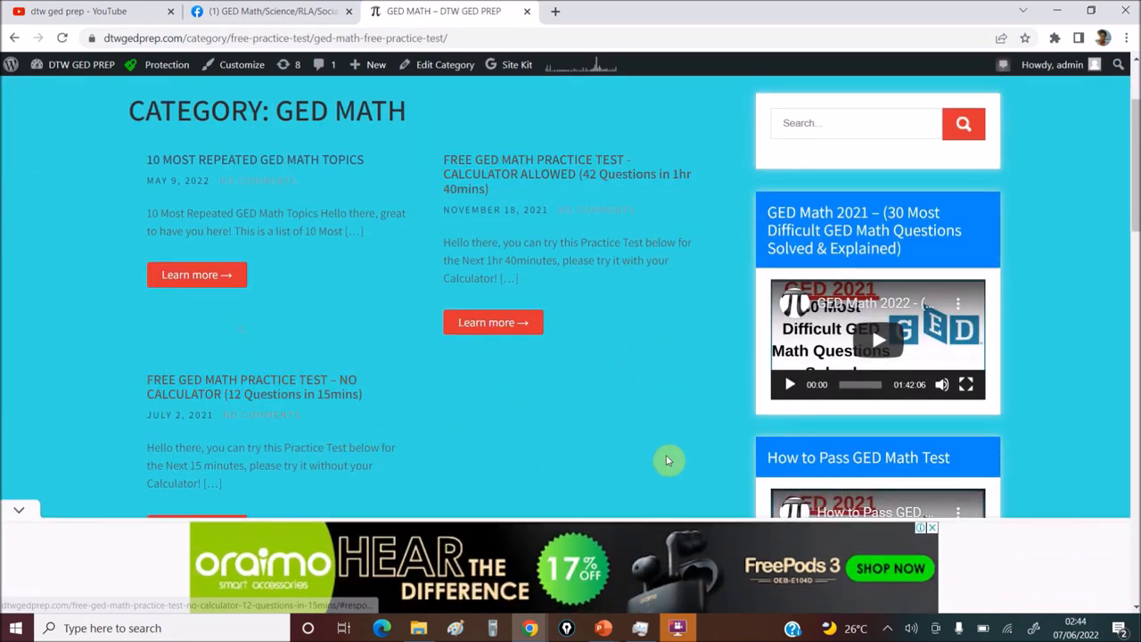
pyautogui.moveTo(678, 457)
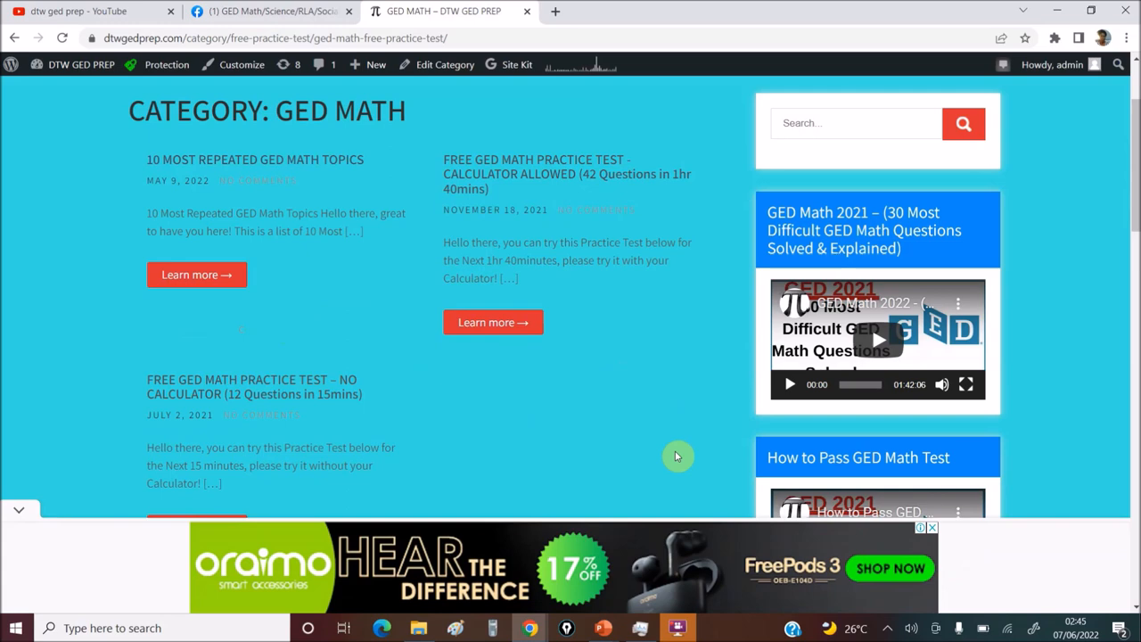
pyautogui.moveTo(648, 449)
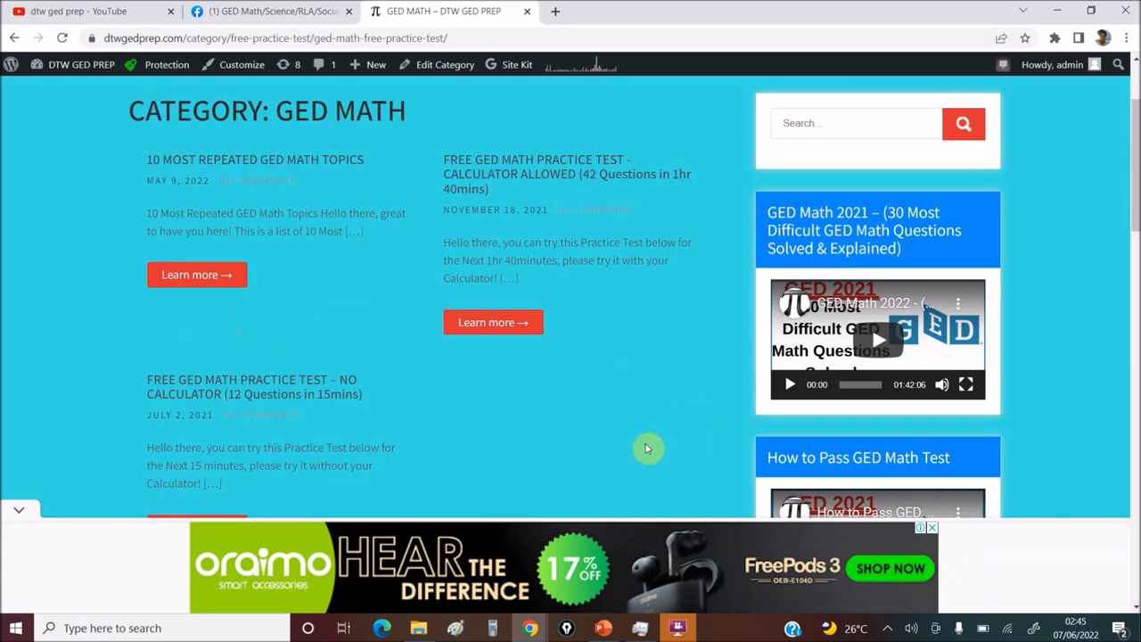
pyautogui.moveTo(667, 358)
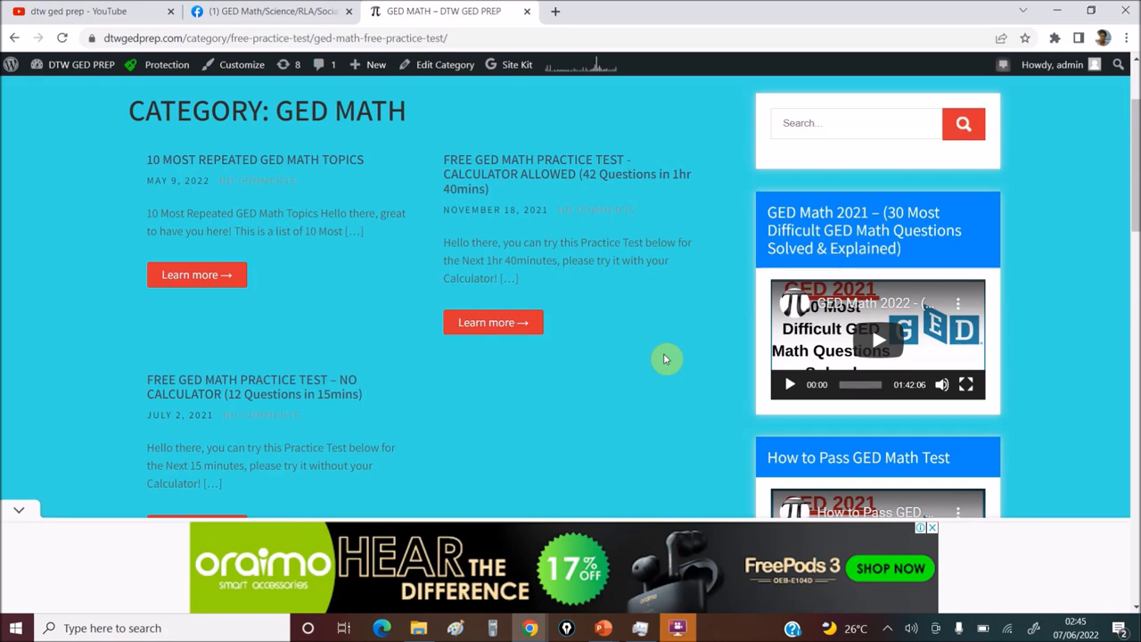
pyautogui.moveTo(775, 455)
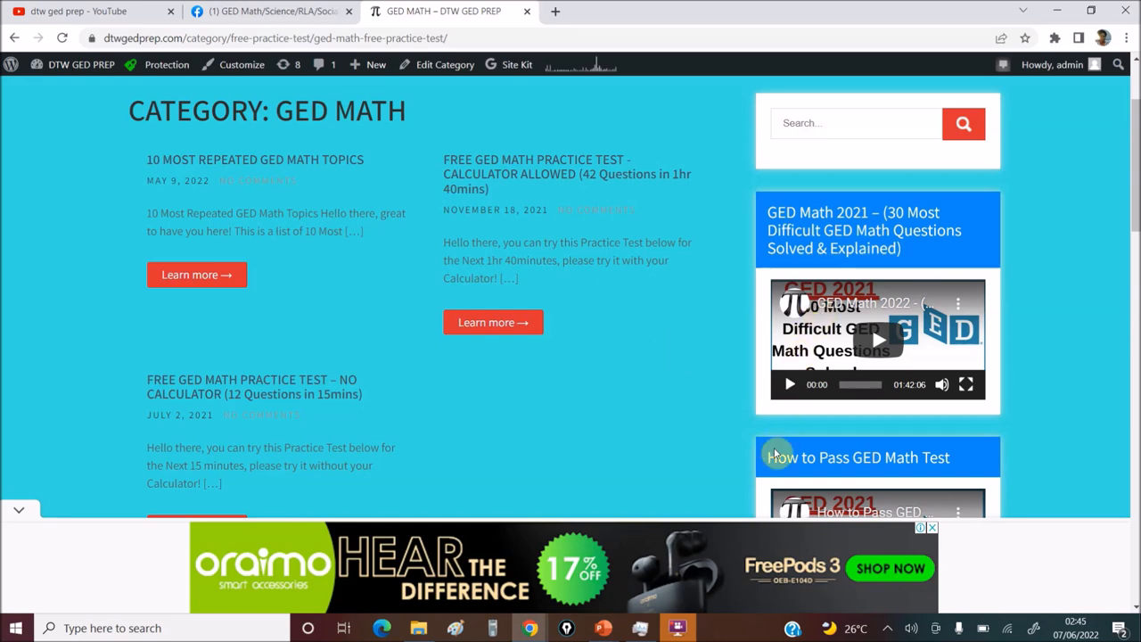
pyautogui.moveTo(724, 435)
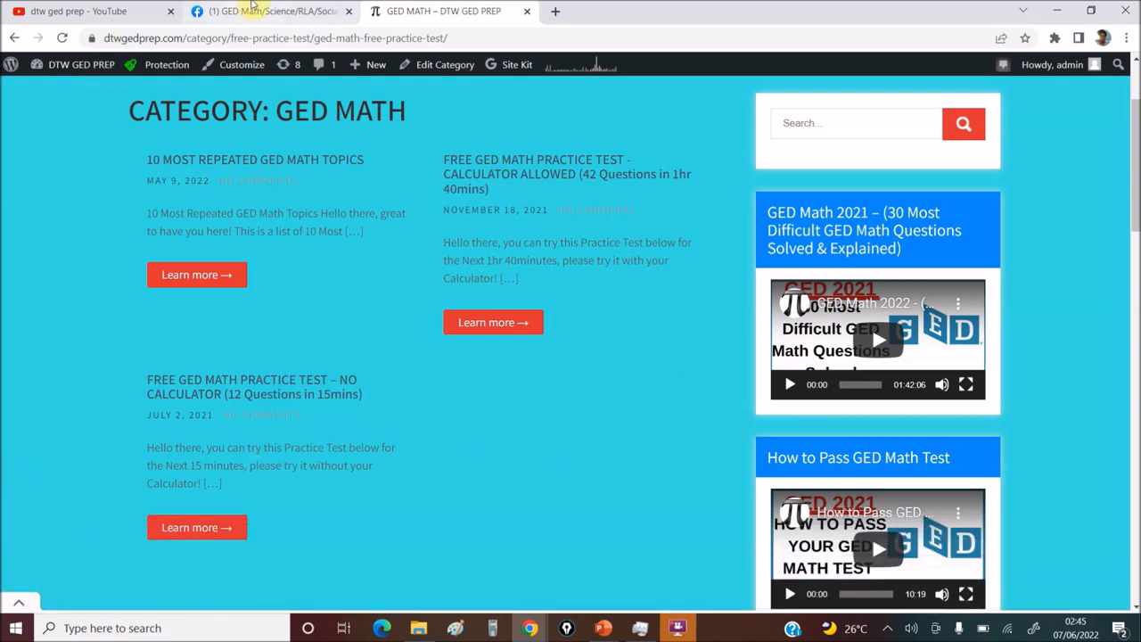
# - Return to YouTube's DTW GED PREP results showing the channel's latest cylinder math videos
pyautogui.click(89, 11)
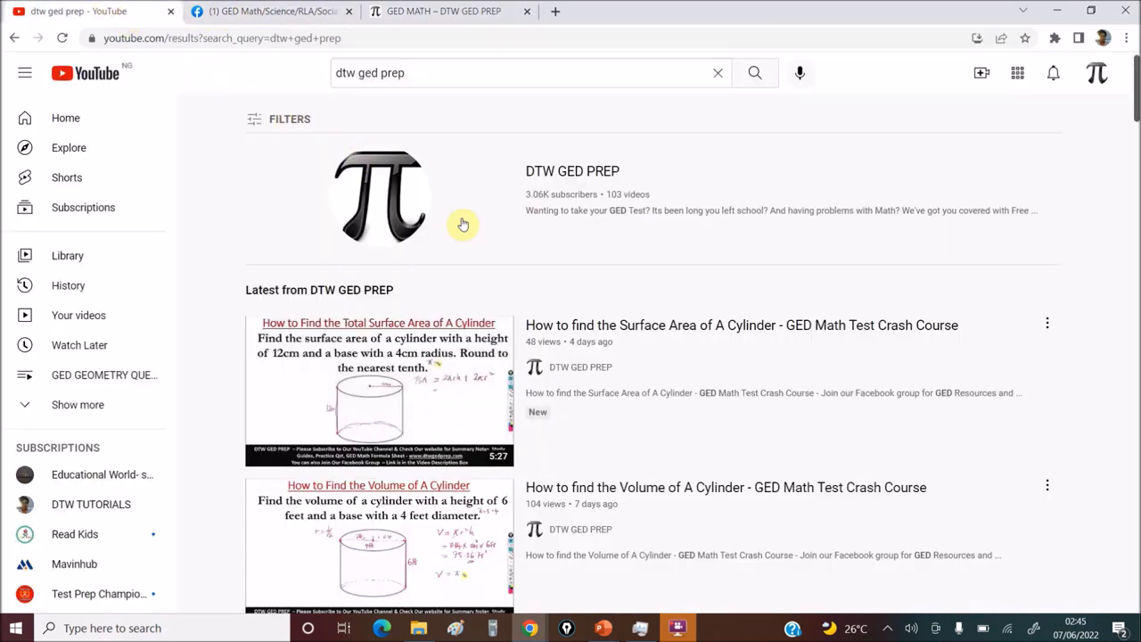
pyautogui.moveTo(800, 307)
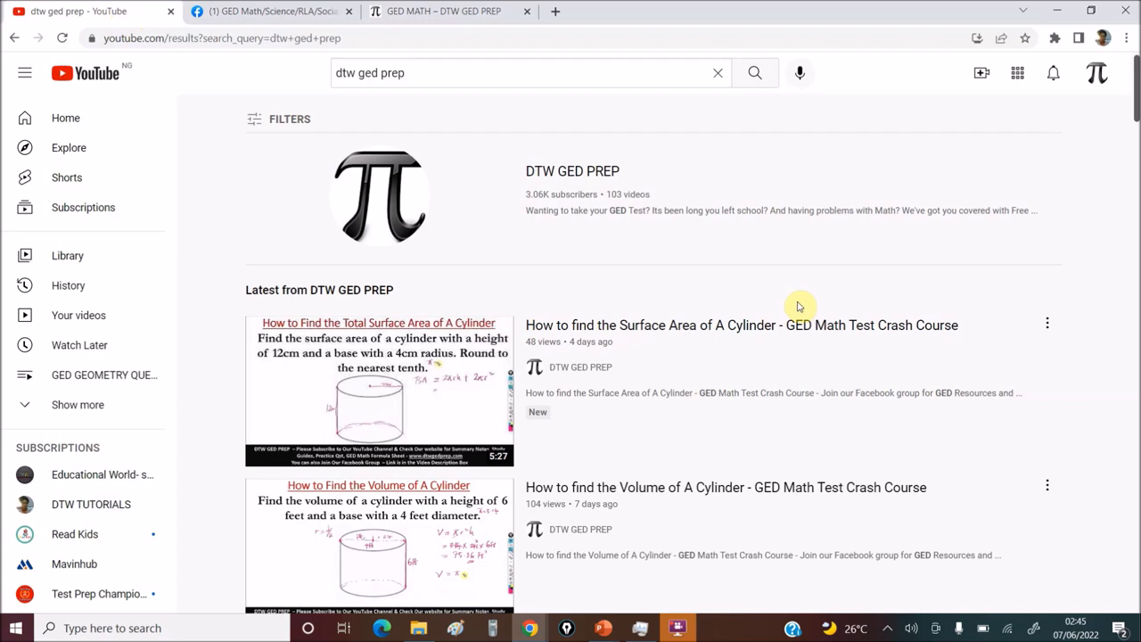
pyautogui.moveTo(811, 295)
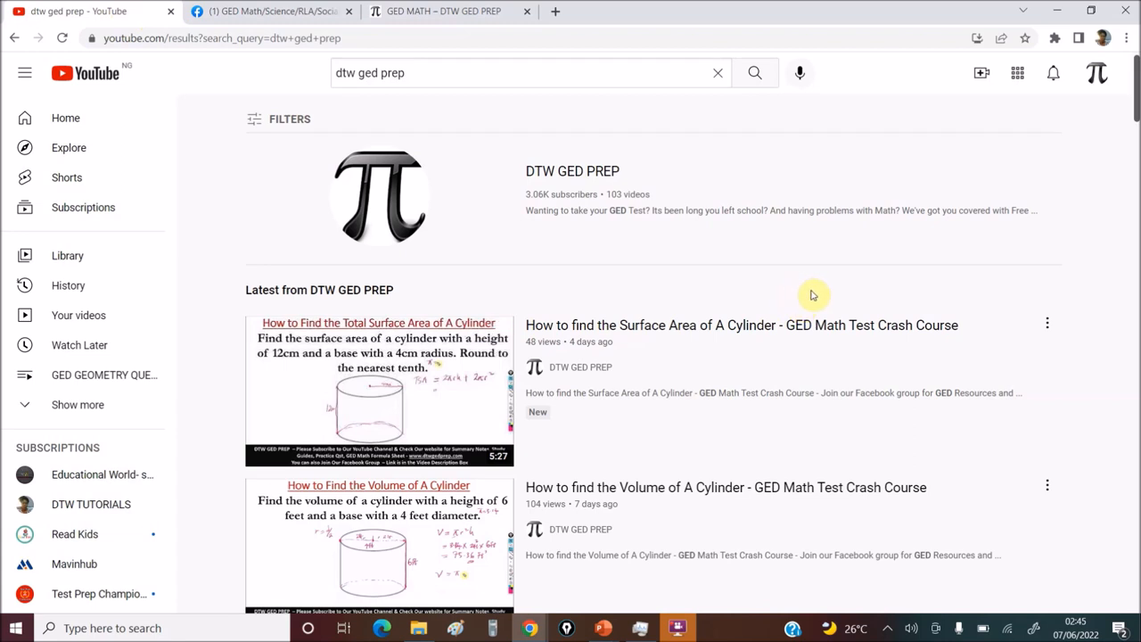